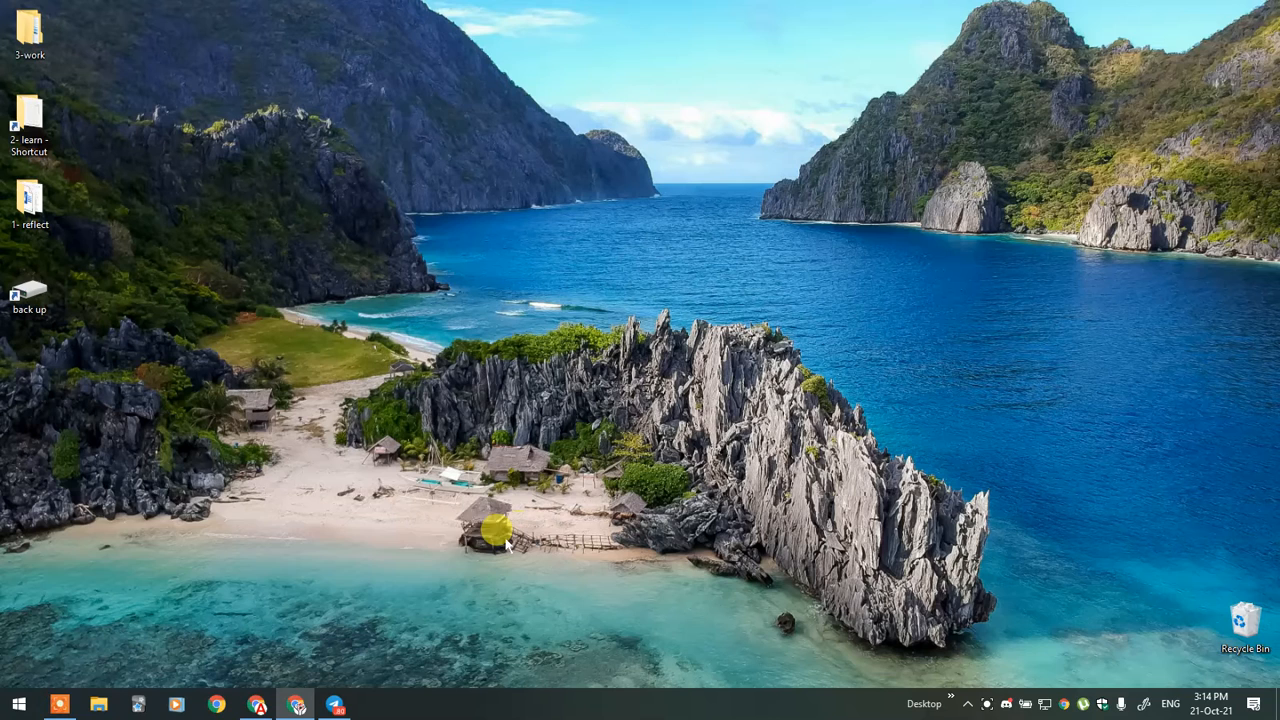
mouse_move(415, 580)
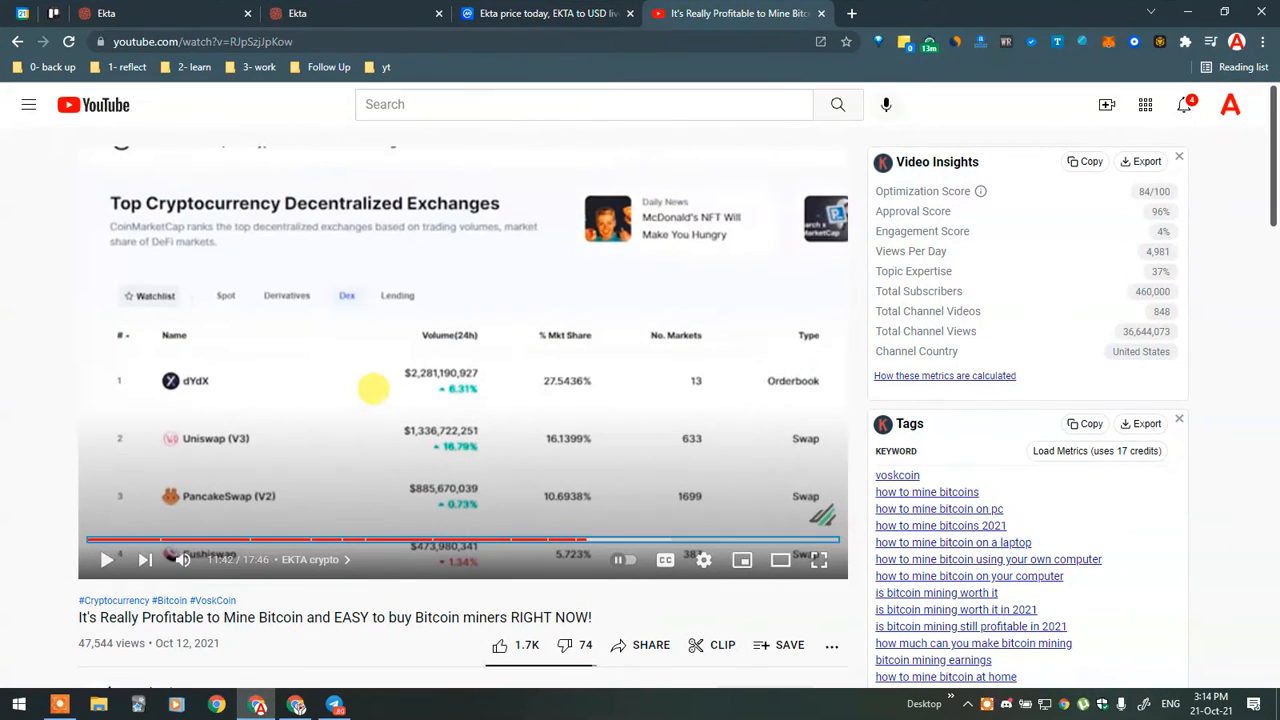
mouse_move(510, 223)
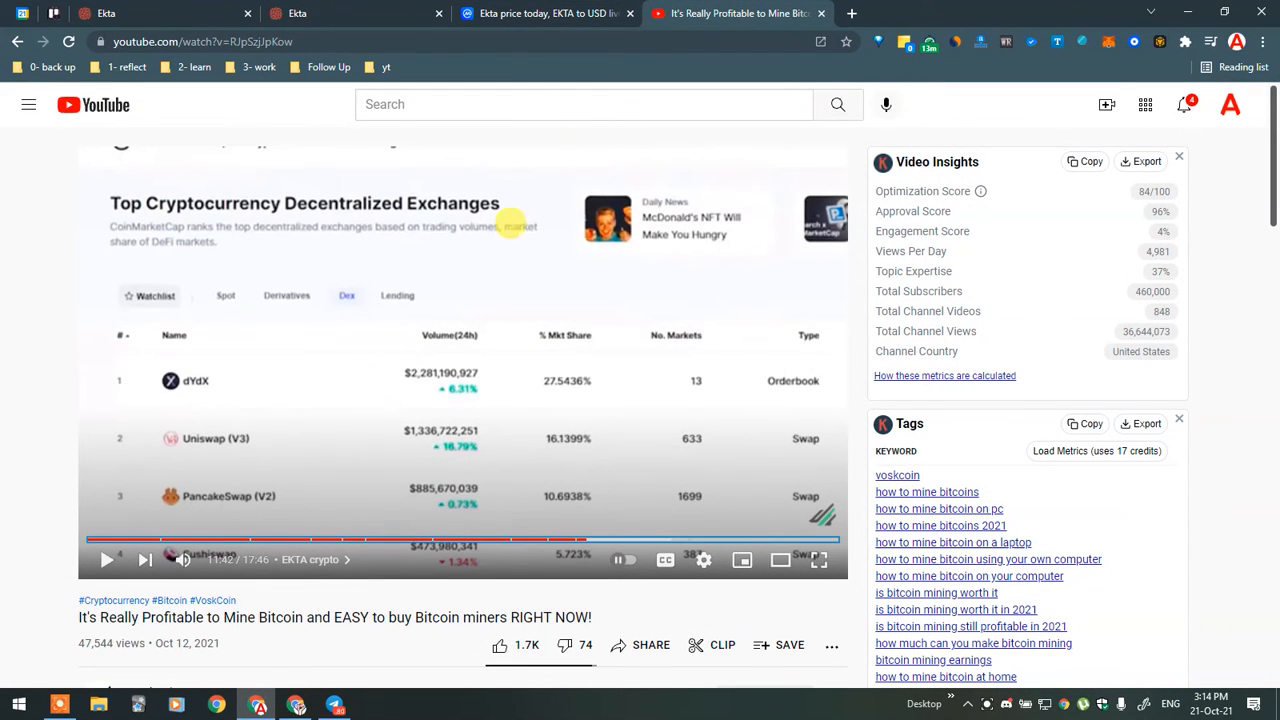
mouse_move(360, 398)
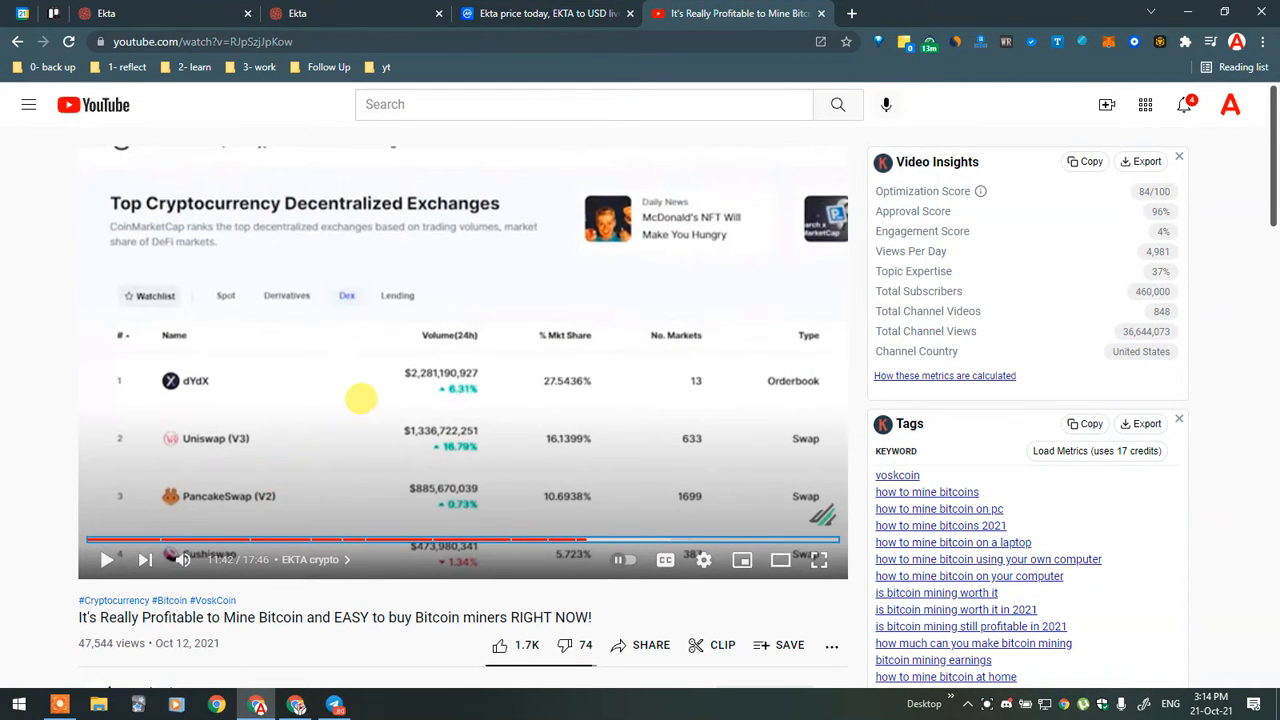
- Play the bitcoin mining video past 12 minutes and pause on the Binance Smart Chain section
scroll(down, 3)
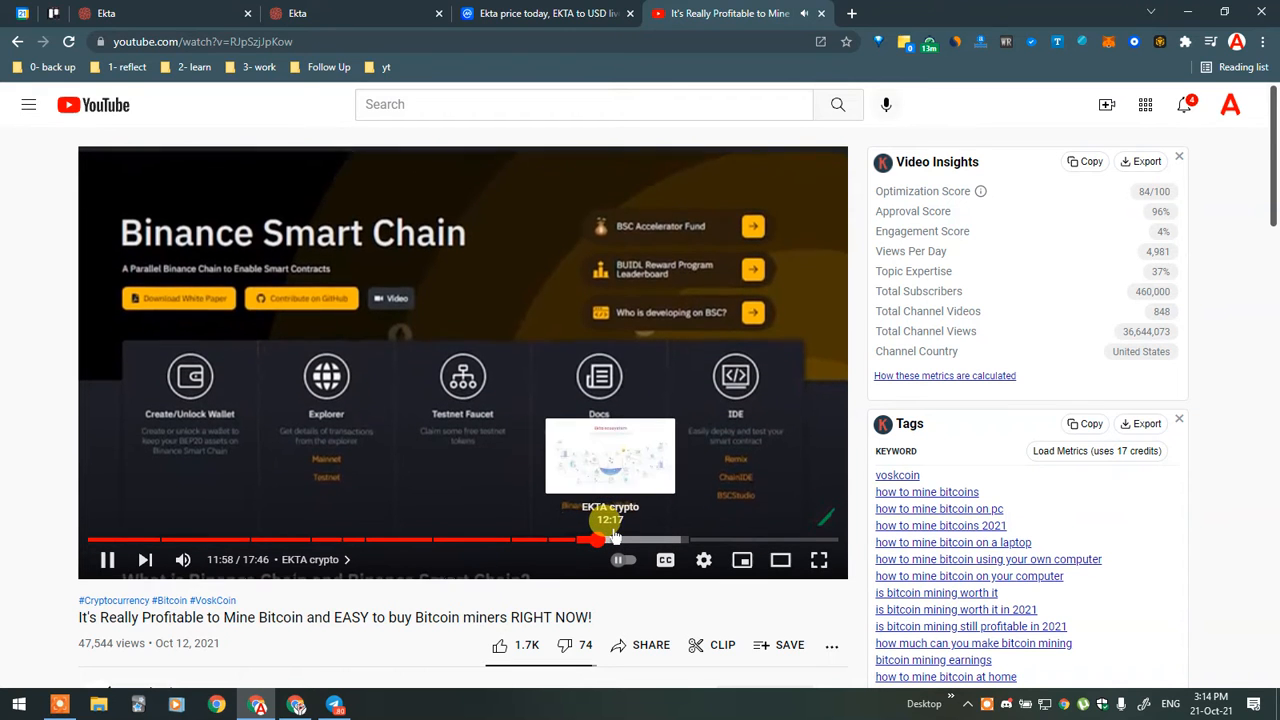
click(598, 541)
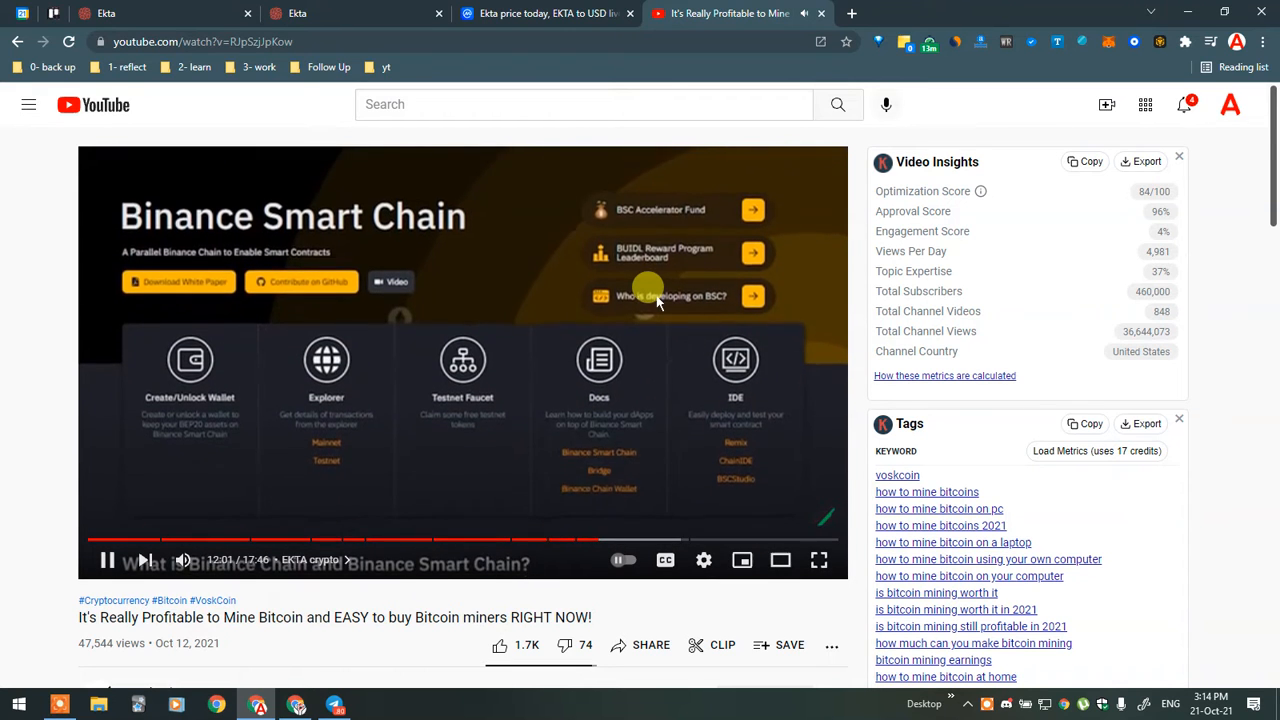
click(106, 559)
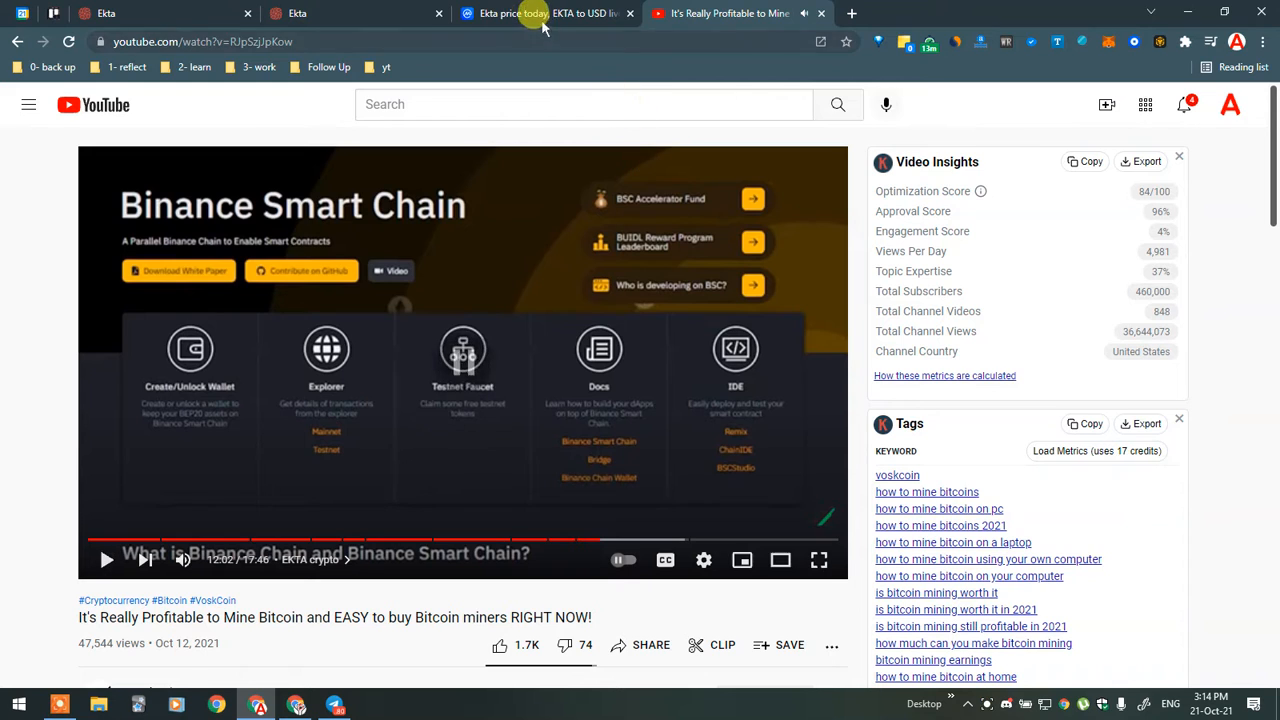
- Switch to the Ekta price page and trace the chart's spike and October crash to $0.07
click(540, 13)
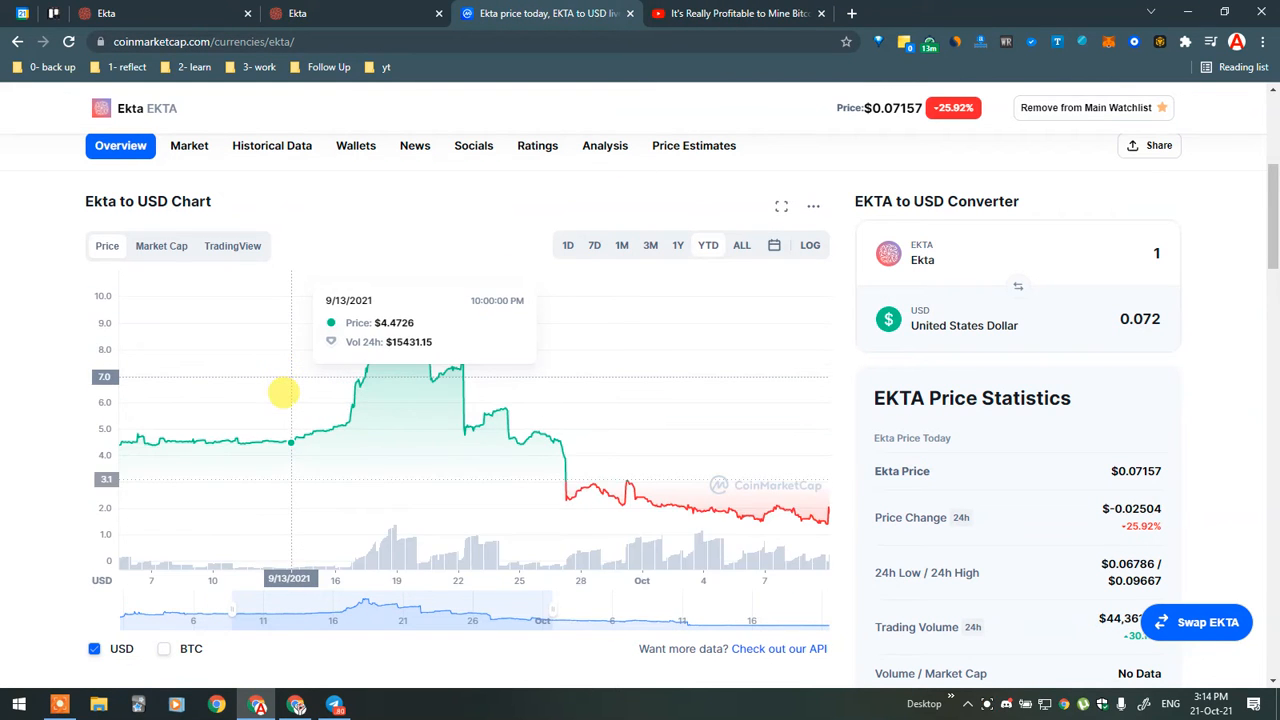
click(781, 205)
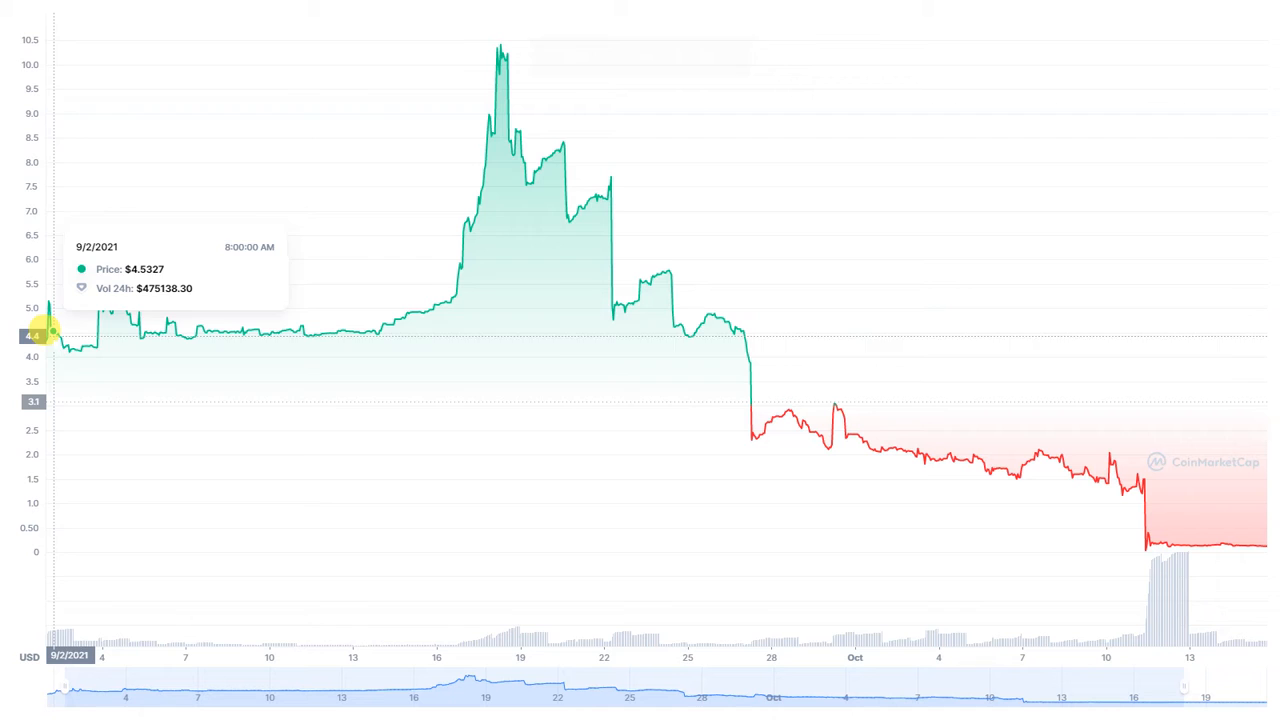
mouse_move(170, 327)
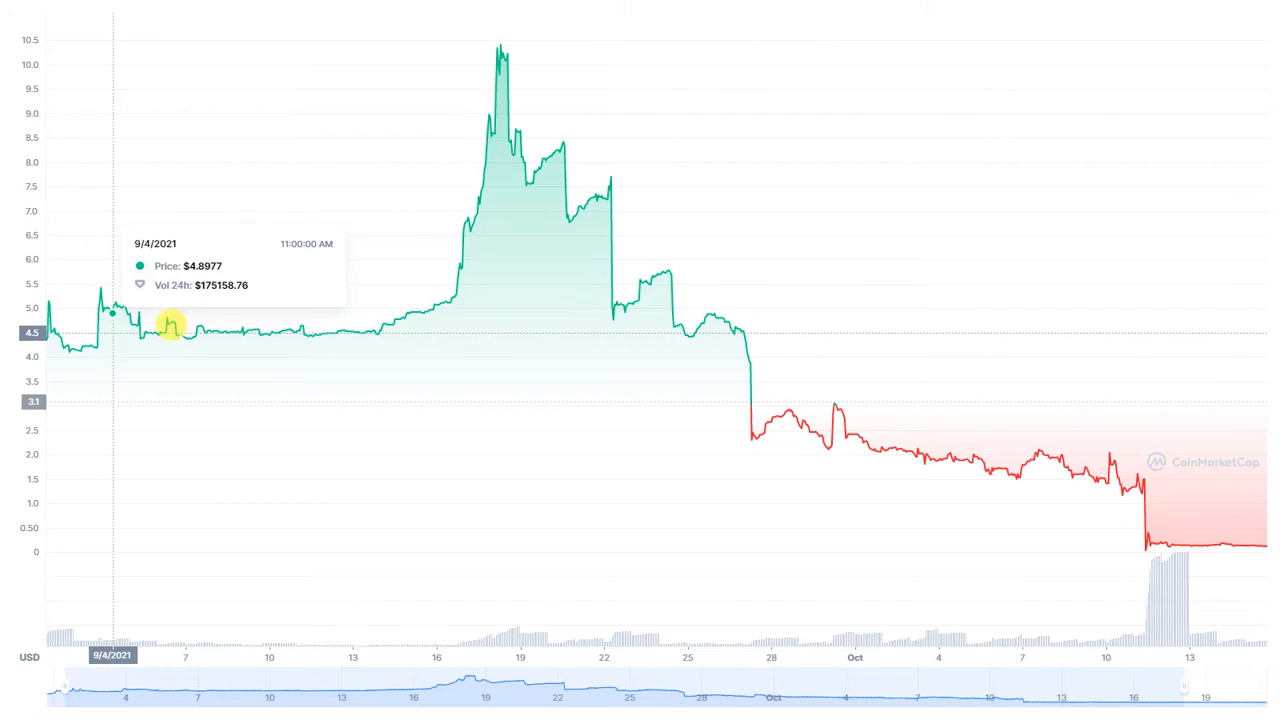
mouse_move(420, 275)
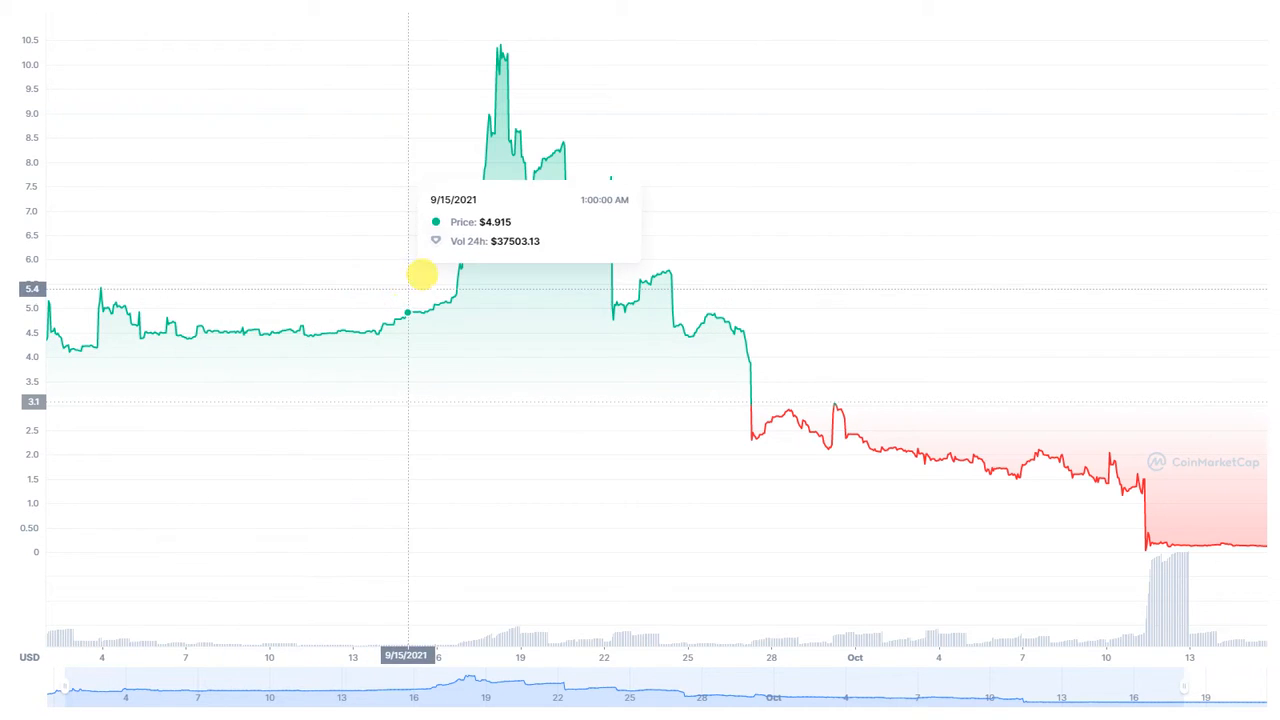
mouse_move(758, 408)
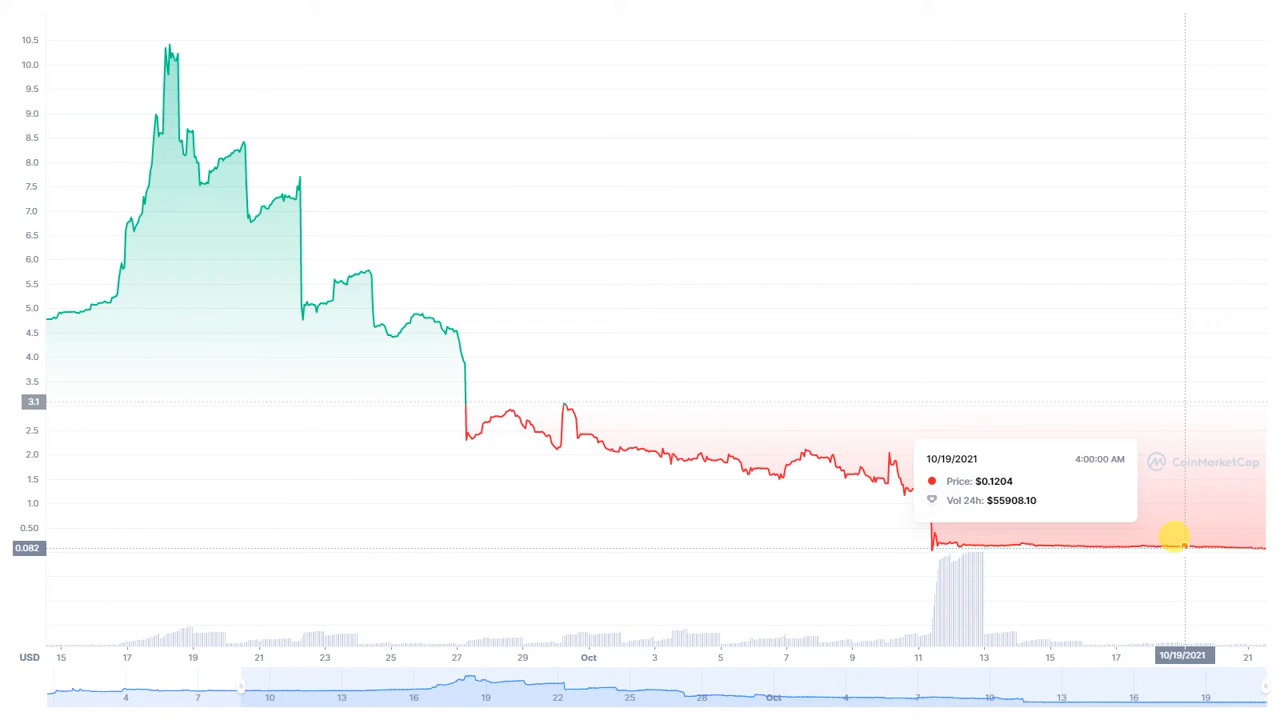
mouse_move(1228, 545)
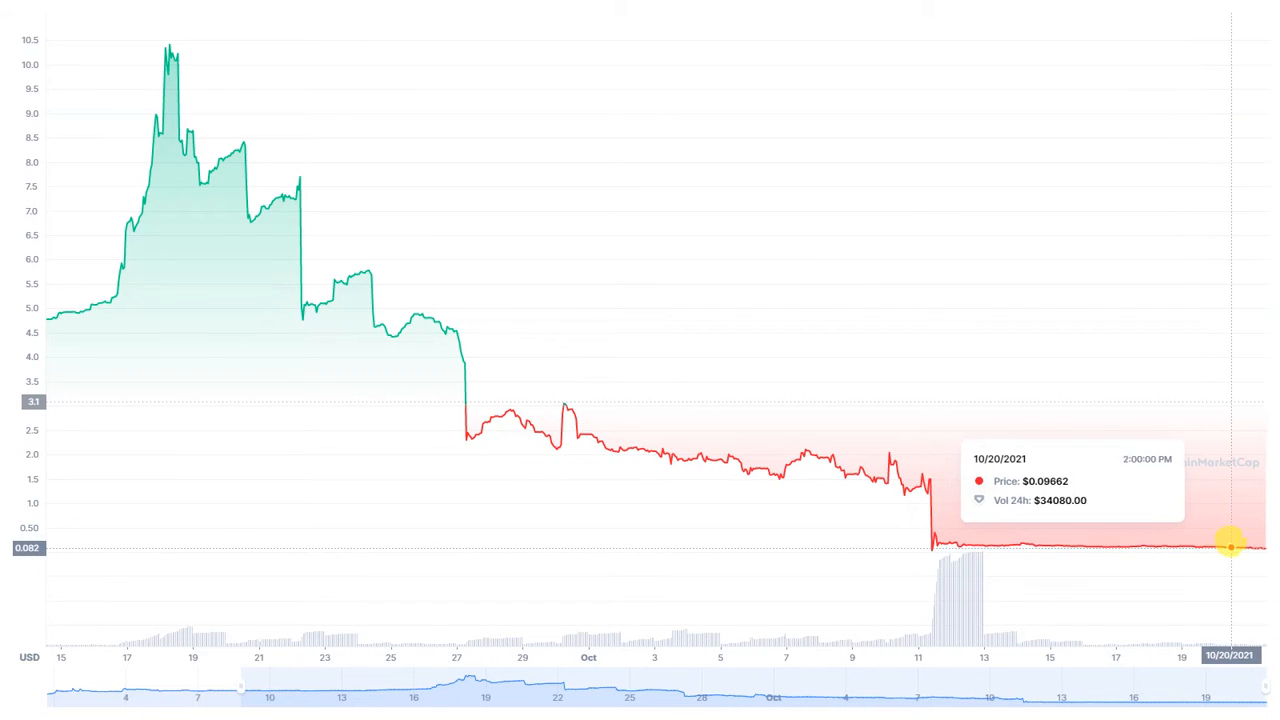
mouse_move(1240, 546)
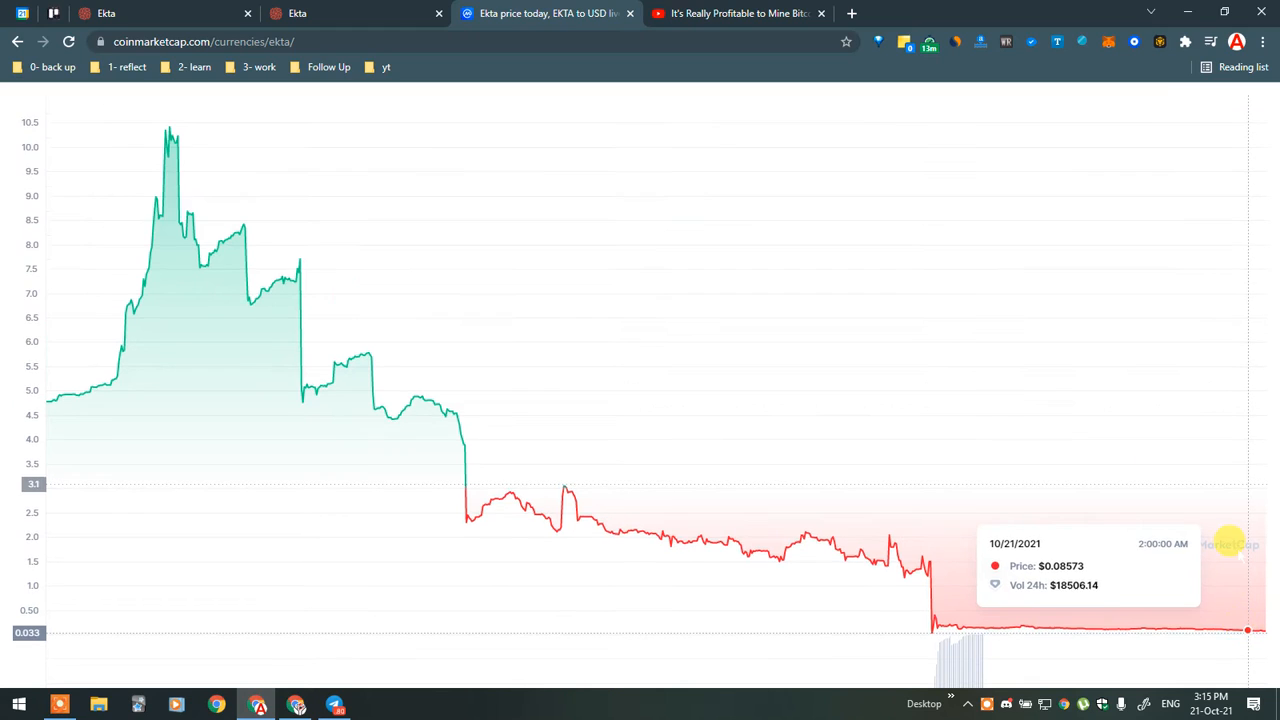
scroll(up, 3)
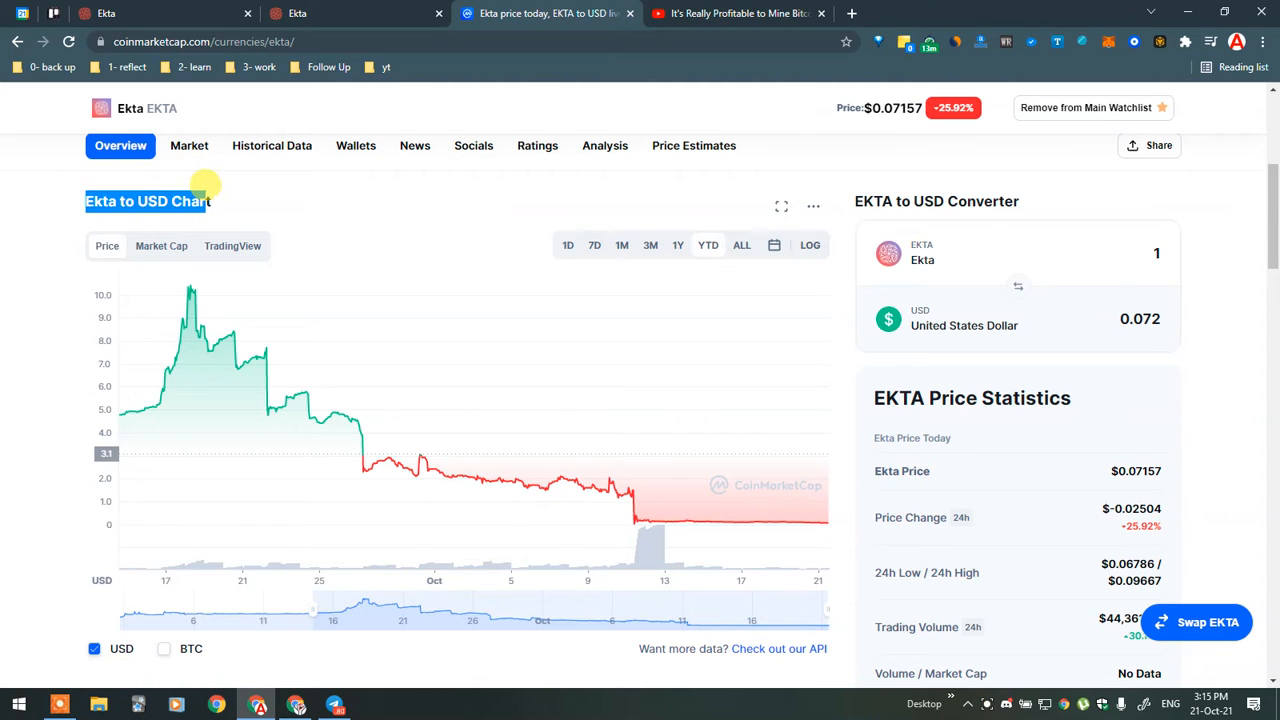
mouse_move(640, 510)
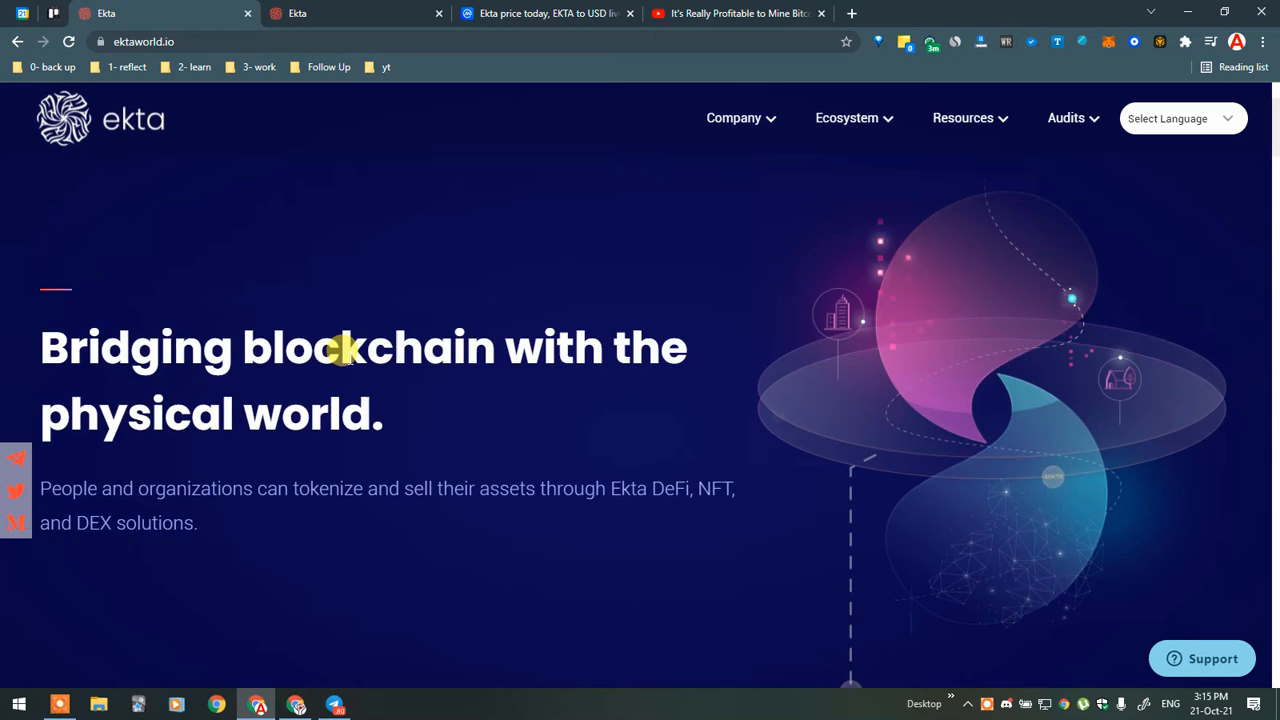
- Browse the Ekta website's homepage and team page, then return to the CoinMarketCap chart
click(735, 13)
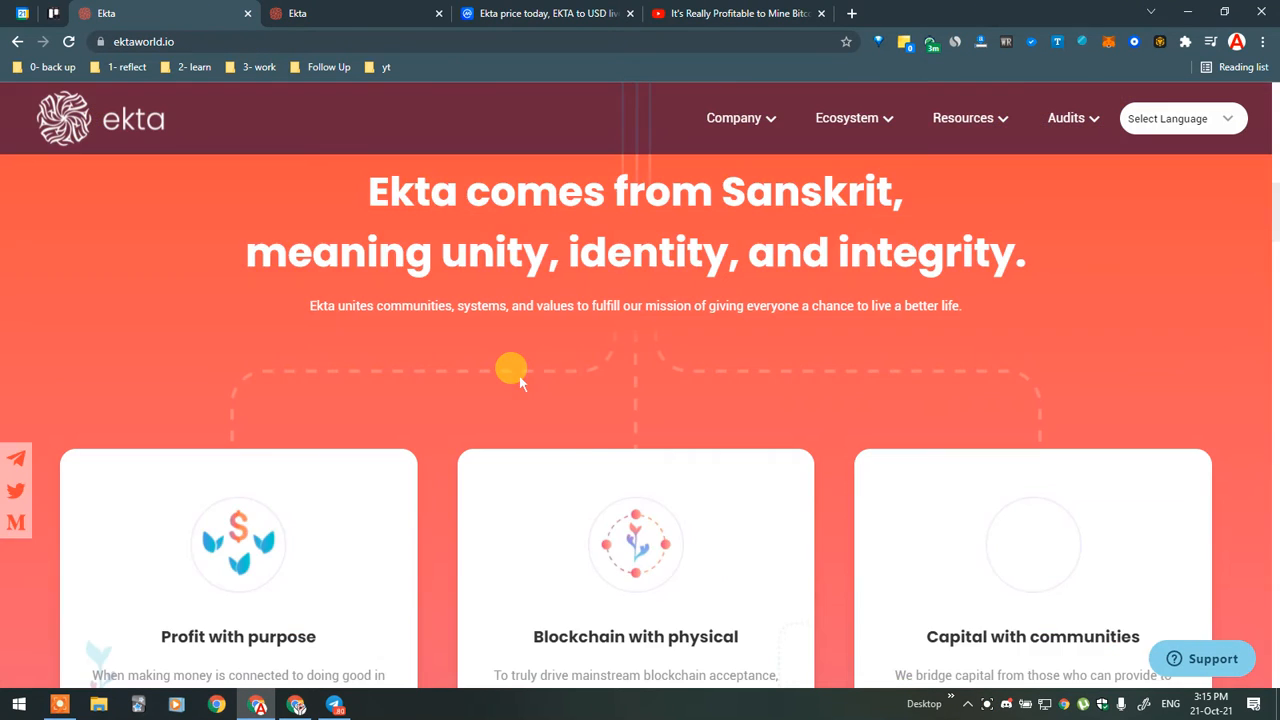
scroll(down, 3)
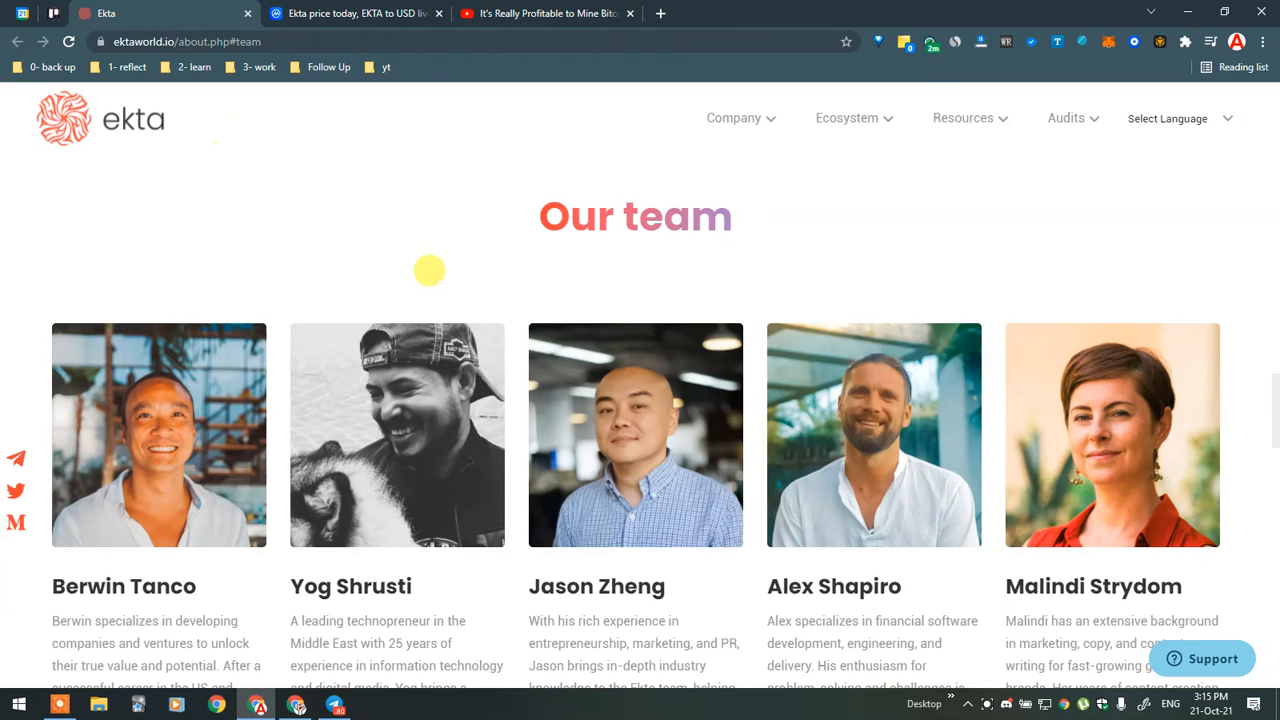
scroll(down, 3)
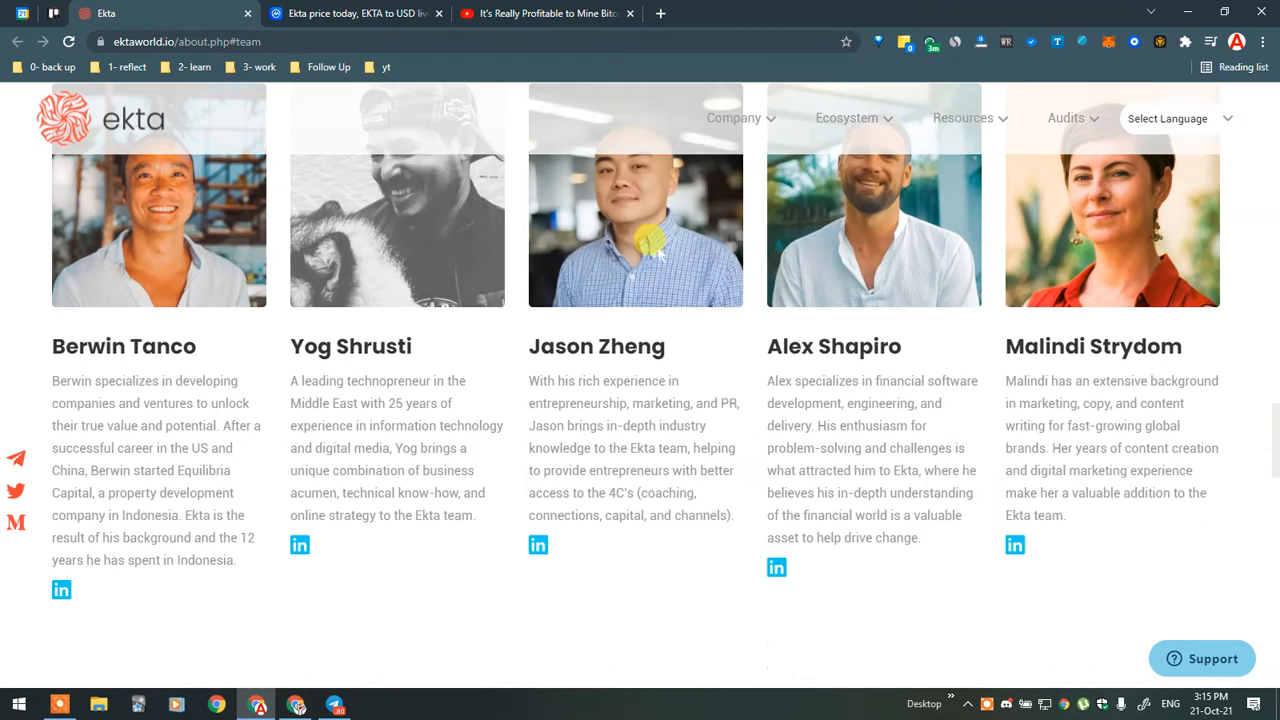
scroll(down, 3)
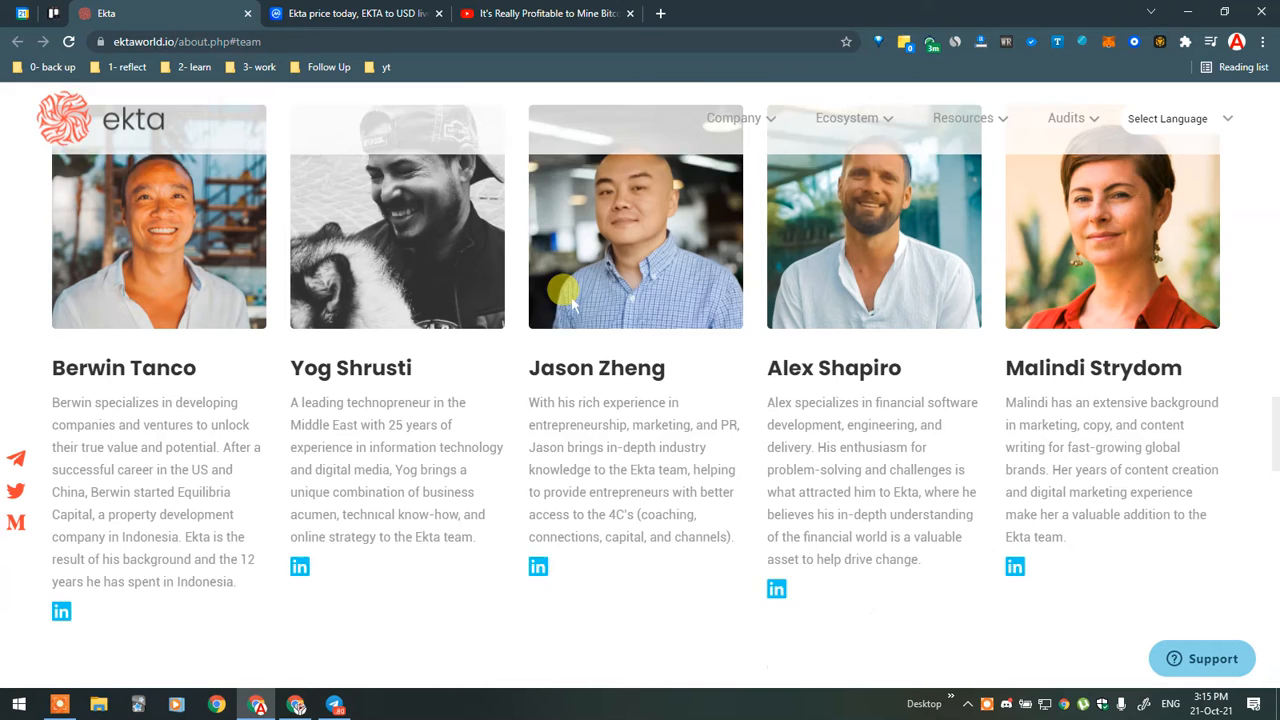
scroll(down, 3)
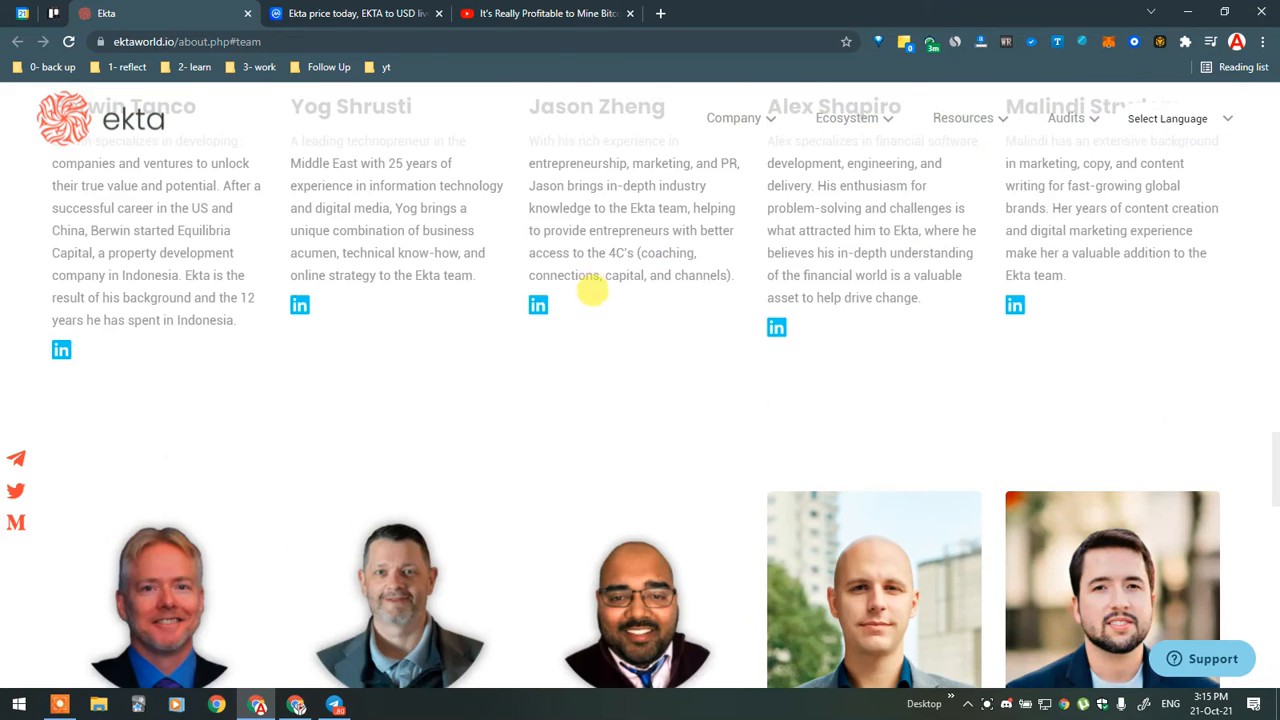
scroll(down, 3)
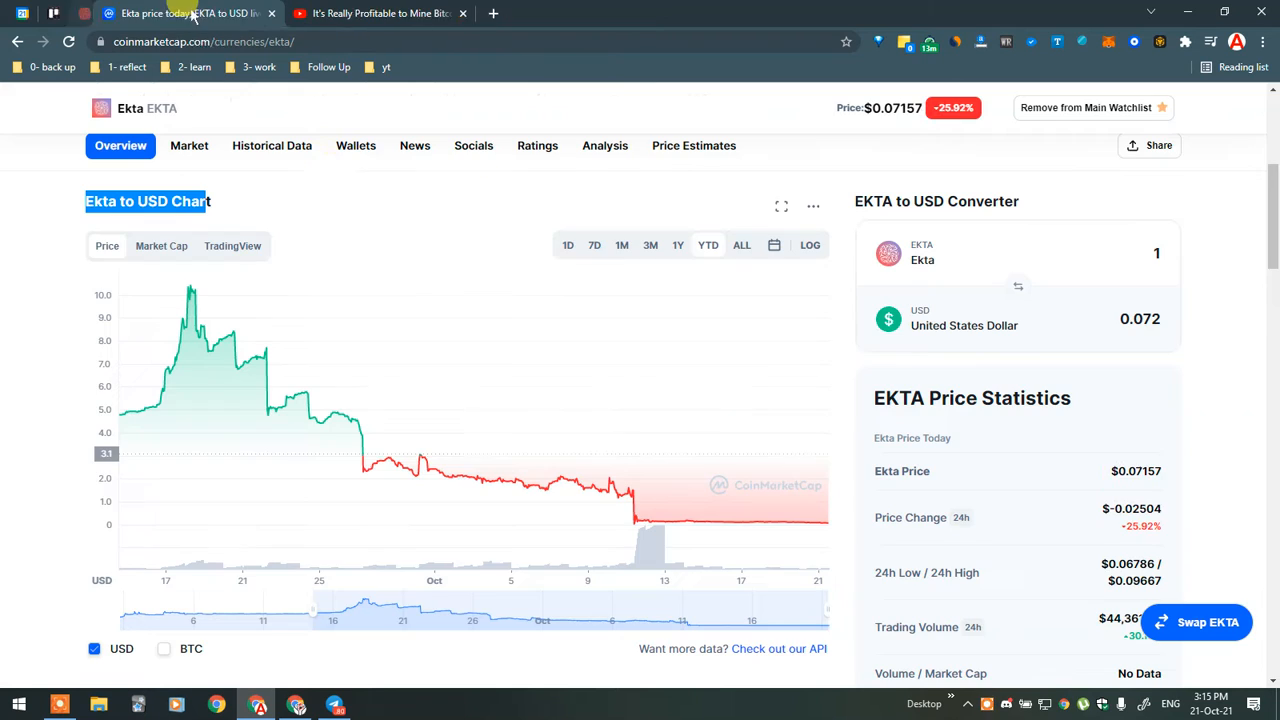
mouse_move(533, 485)
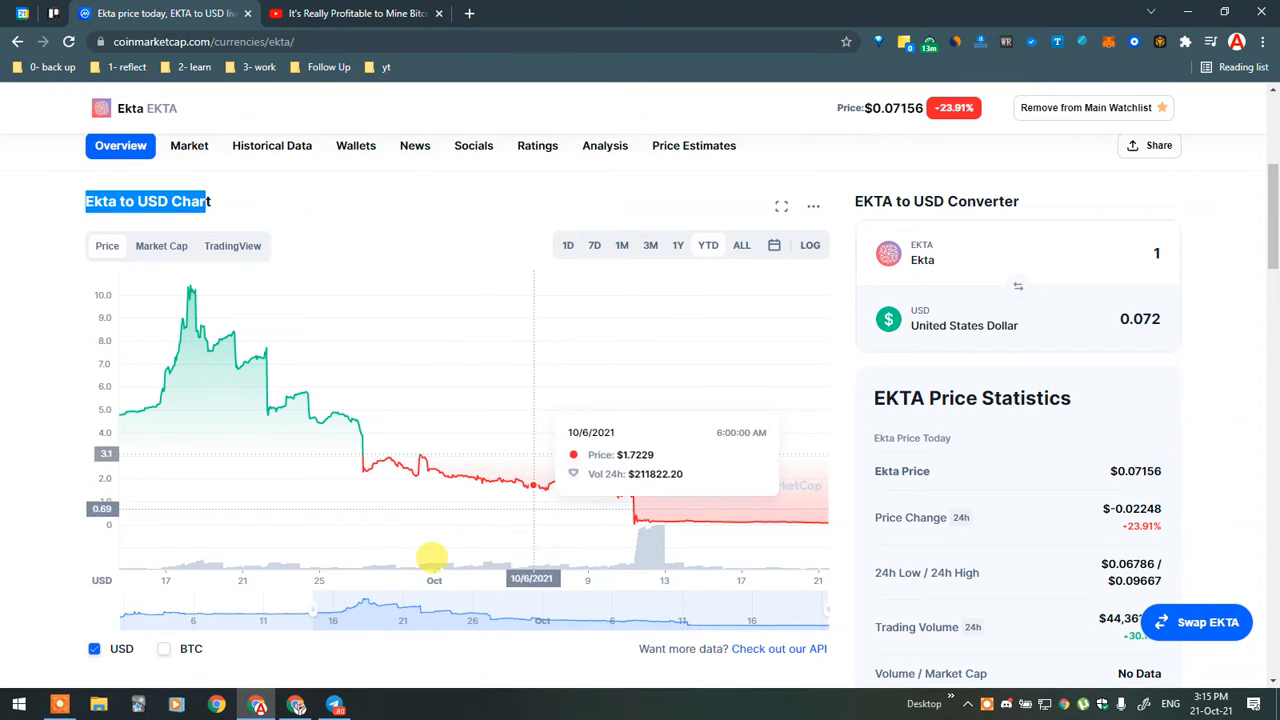
mouse_move(684, 517)
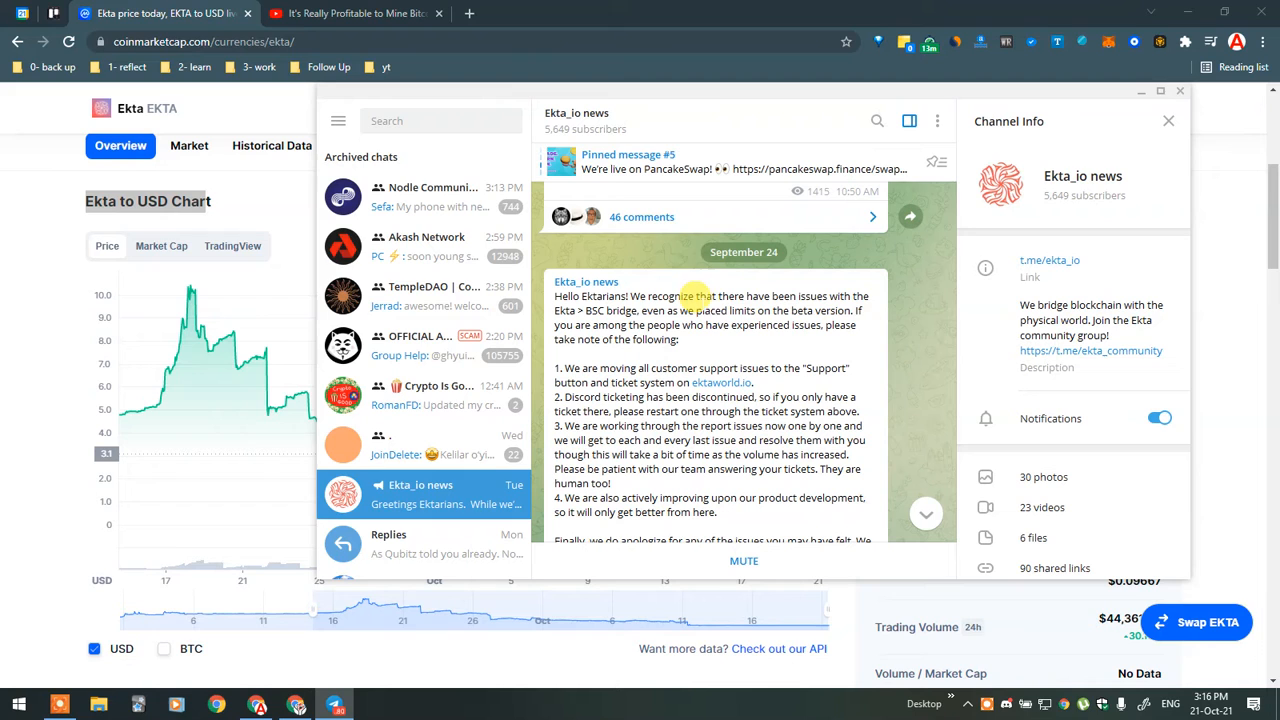
- Scroll through the Ekta_io news channel's announcements starting from September 24
scroll(down, 3)
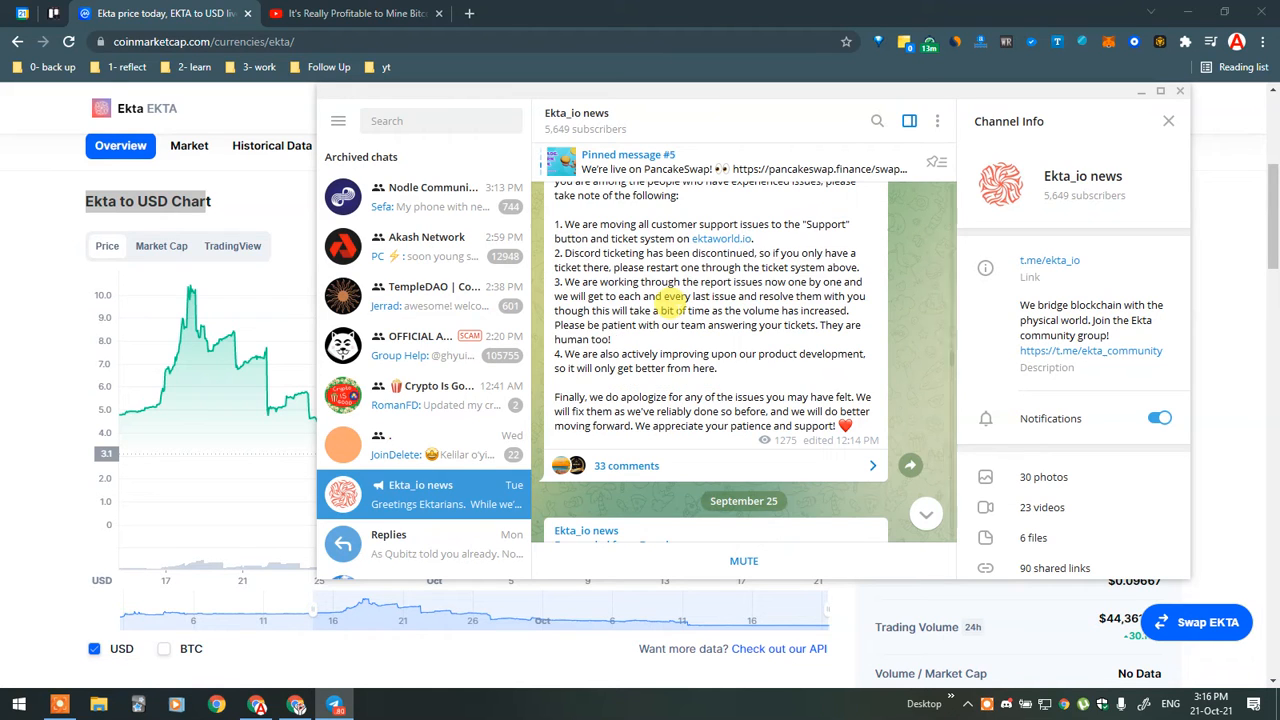
scroll(down, 3)
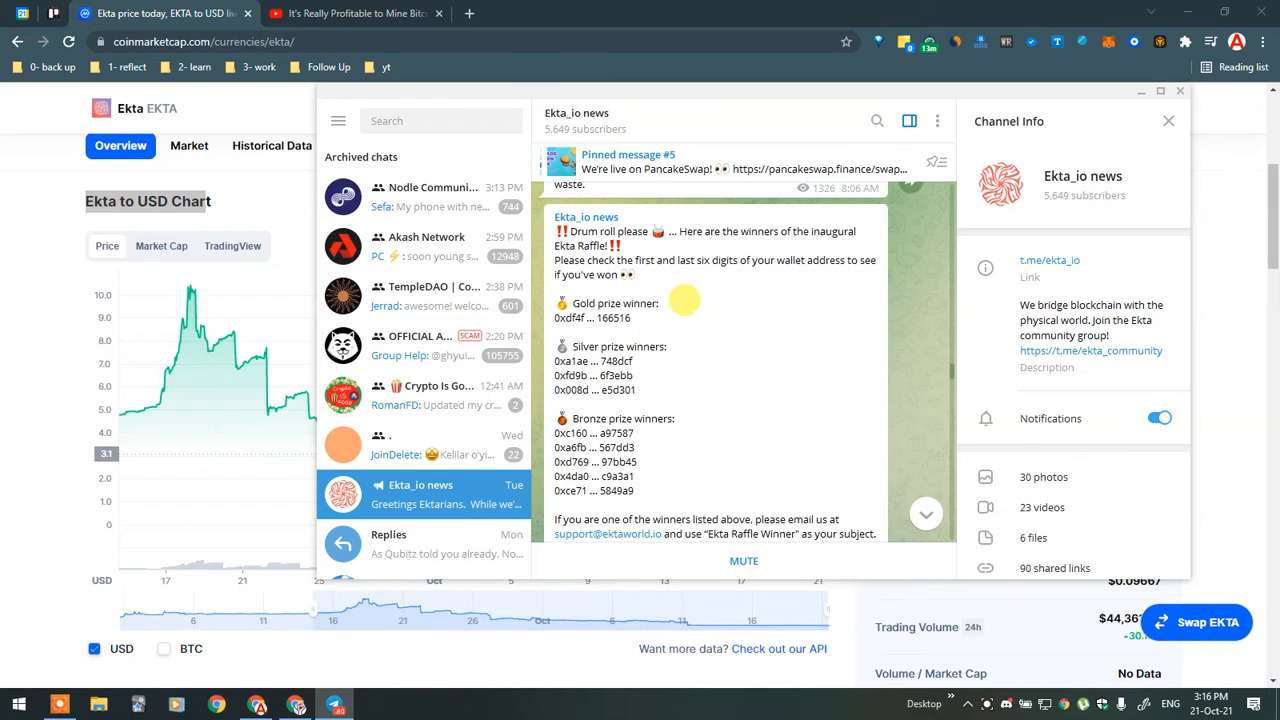
scroll(up, 3)
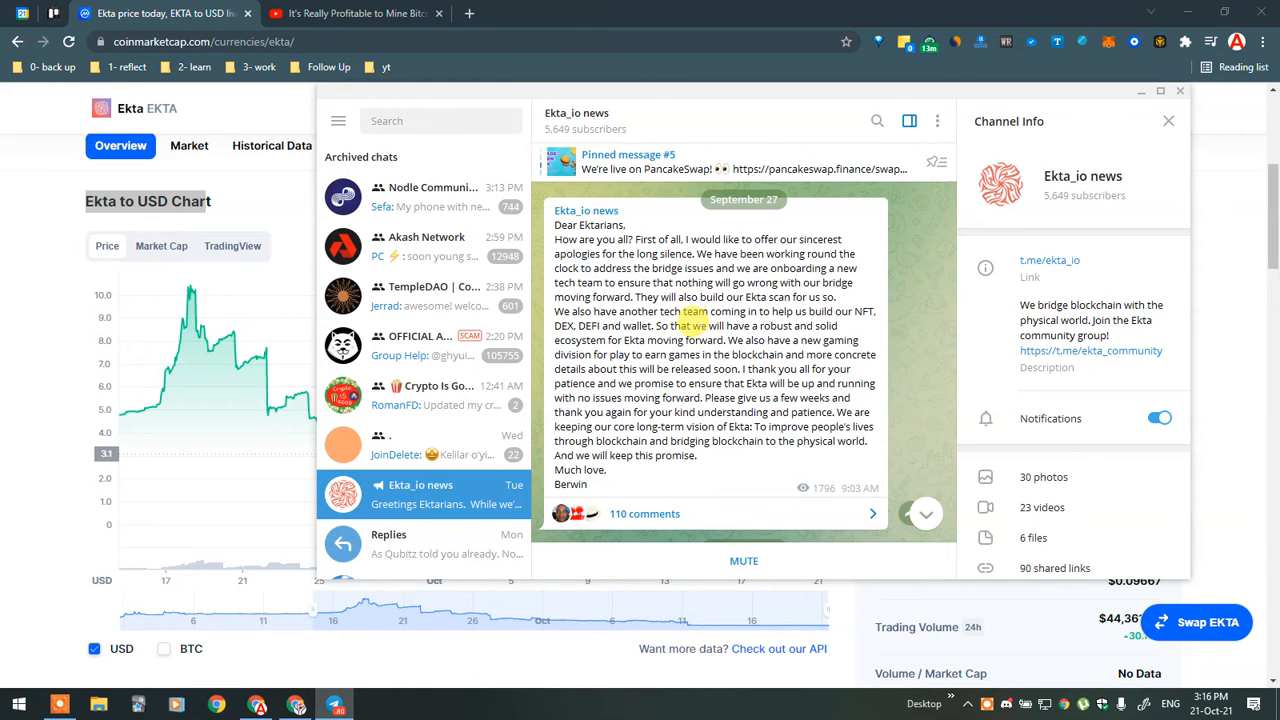
scroll(down, 3)
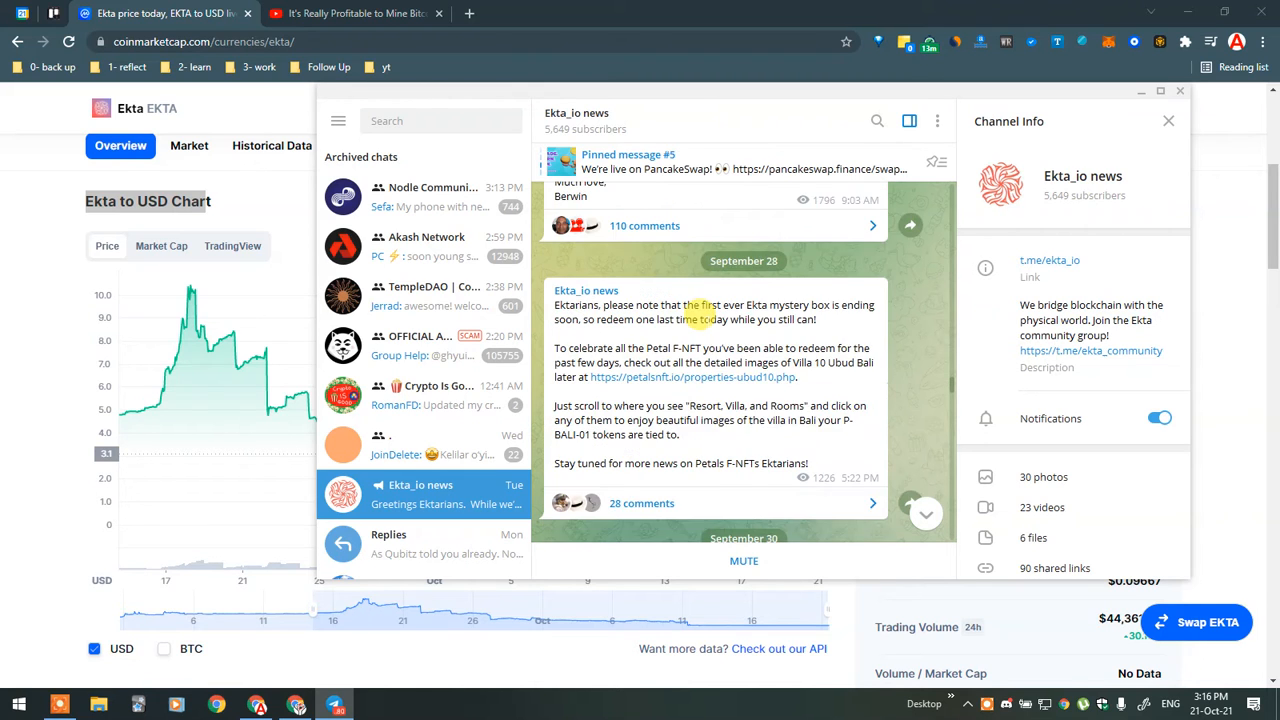
scroll(down, 3)
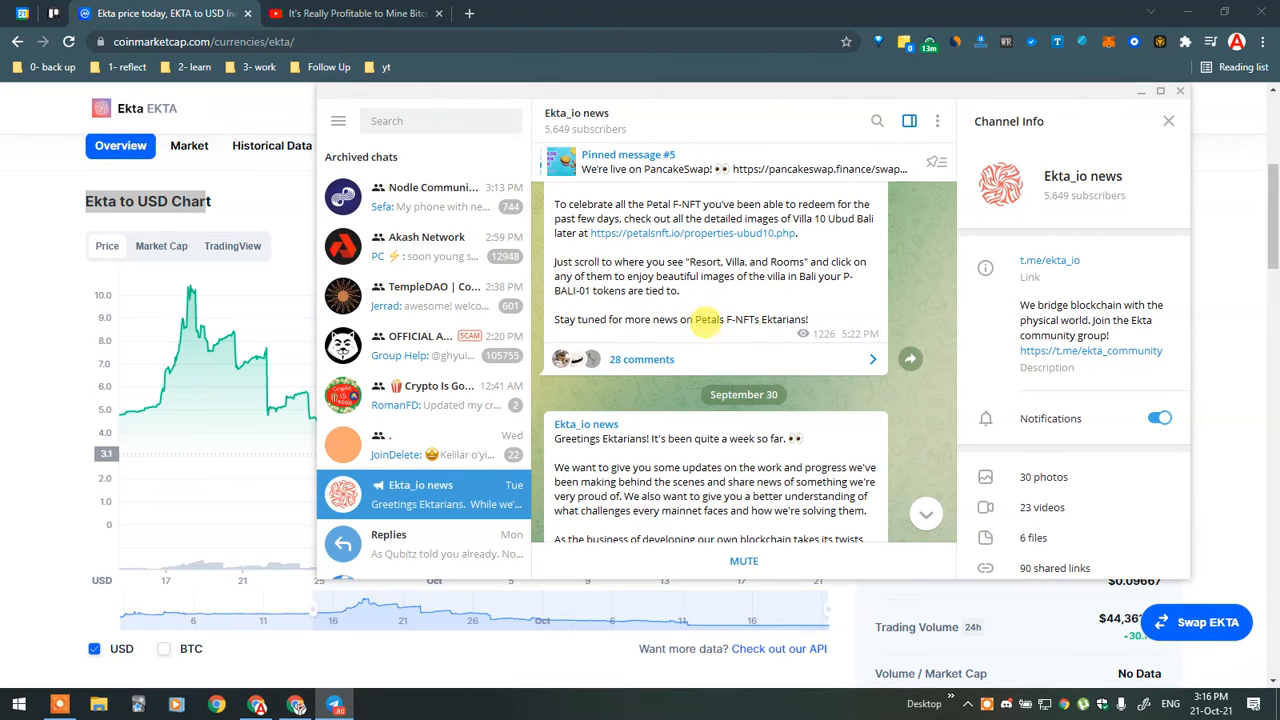
scroll(down, 3)
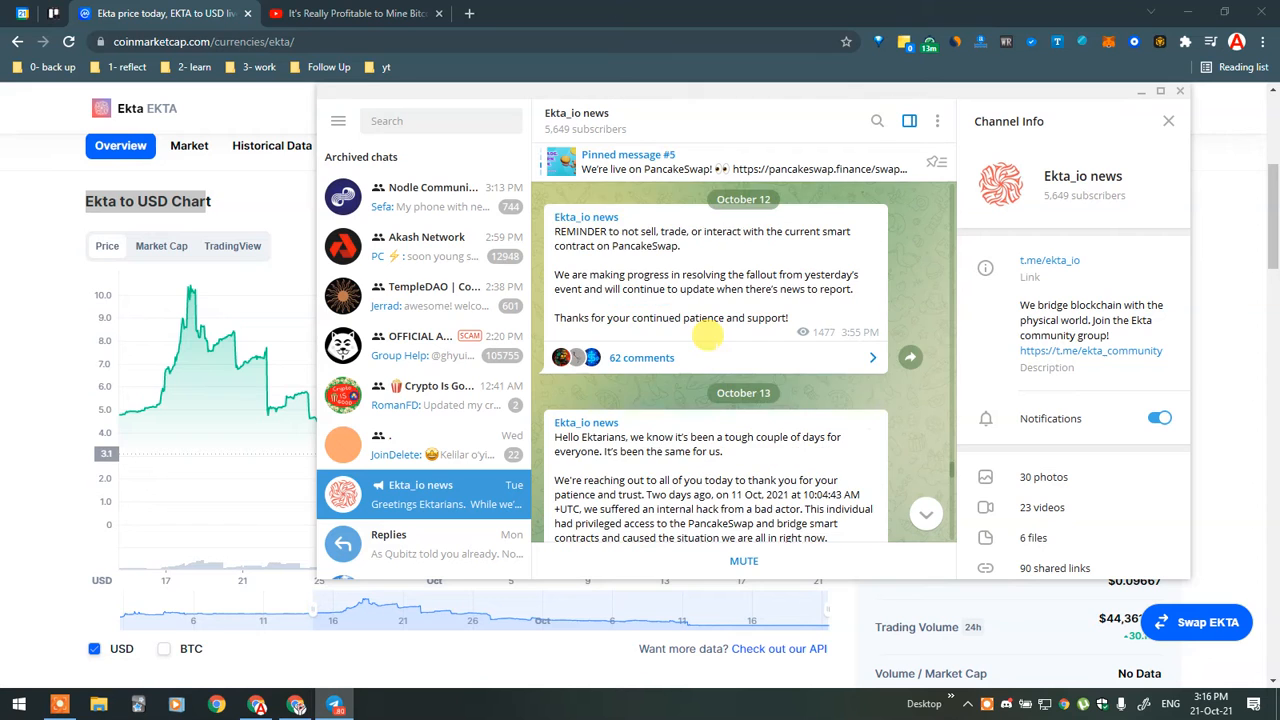
scroll(down, 3)
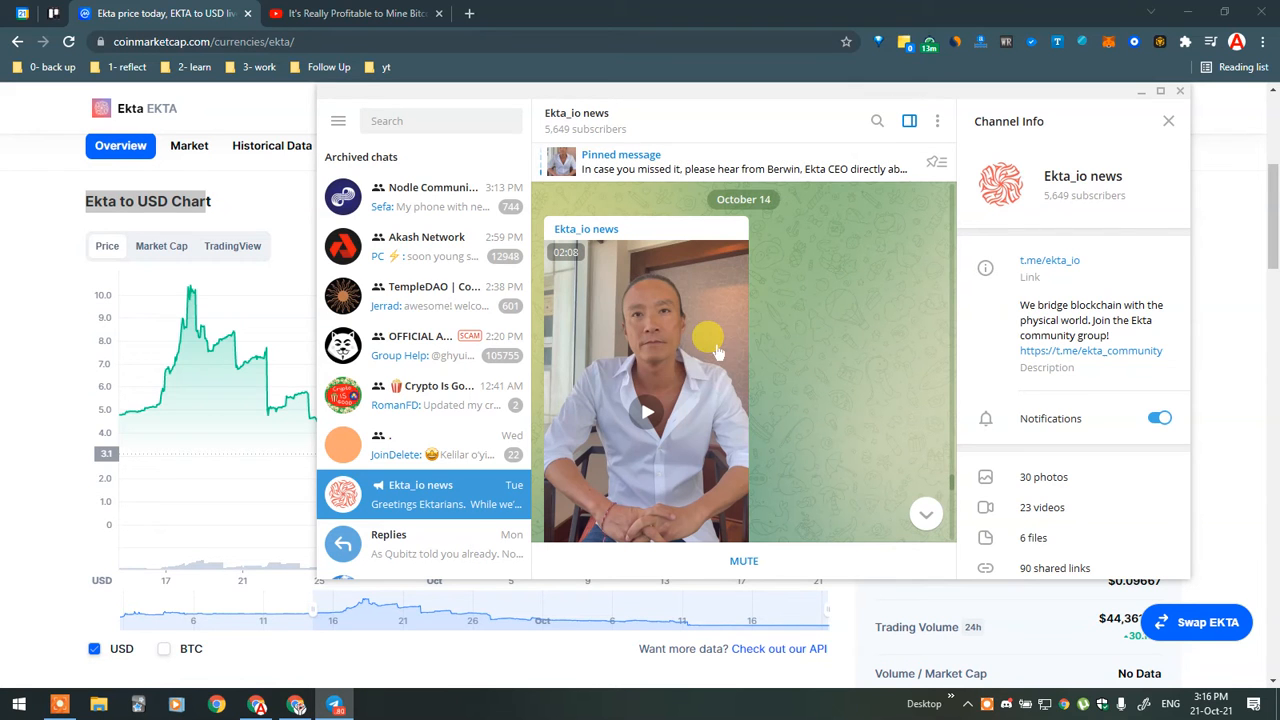
- Continue reading the channel's October hack updates through October 19
click(647, 412)
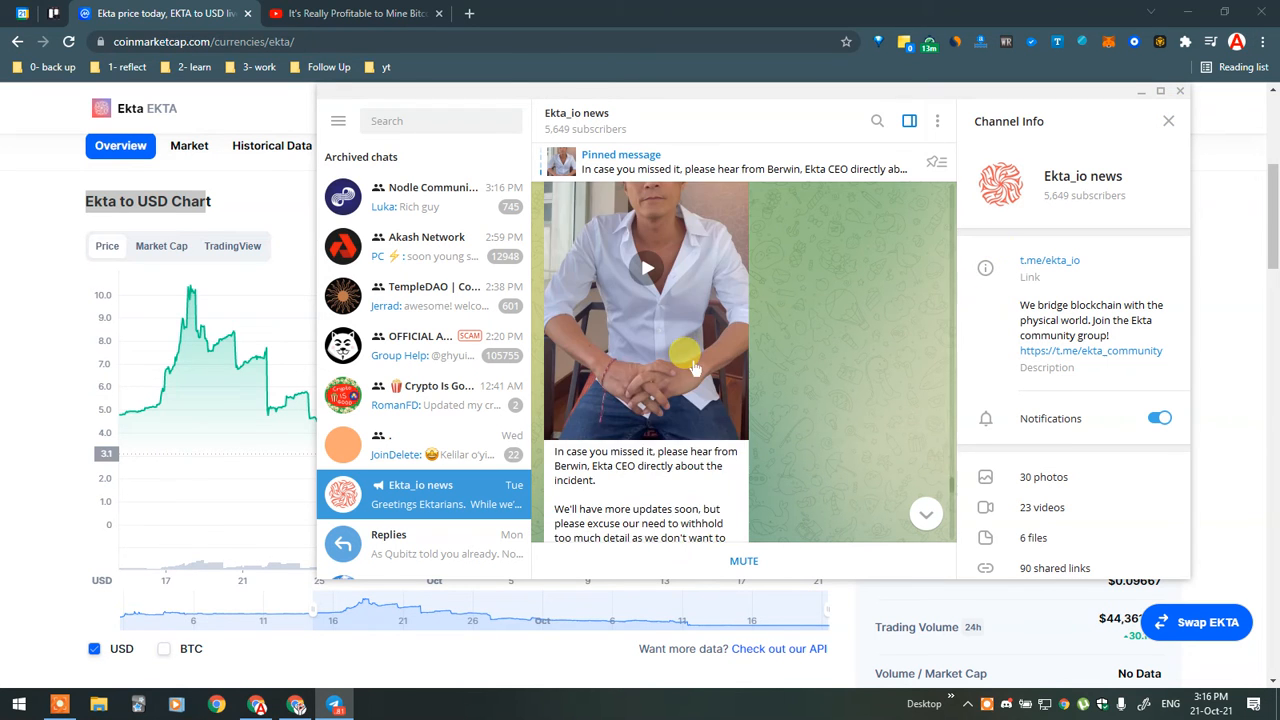
scroll(down, 3)
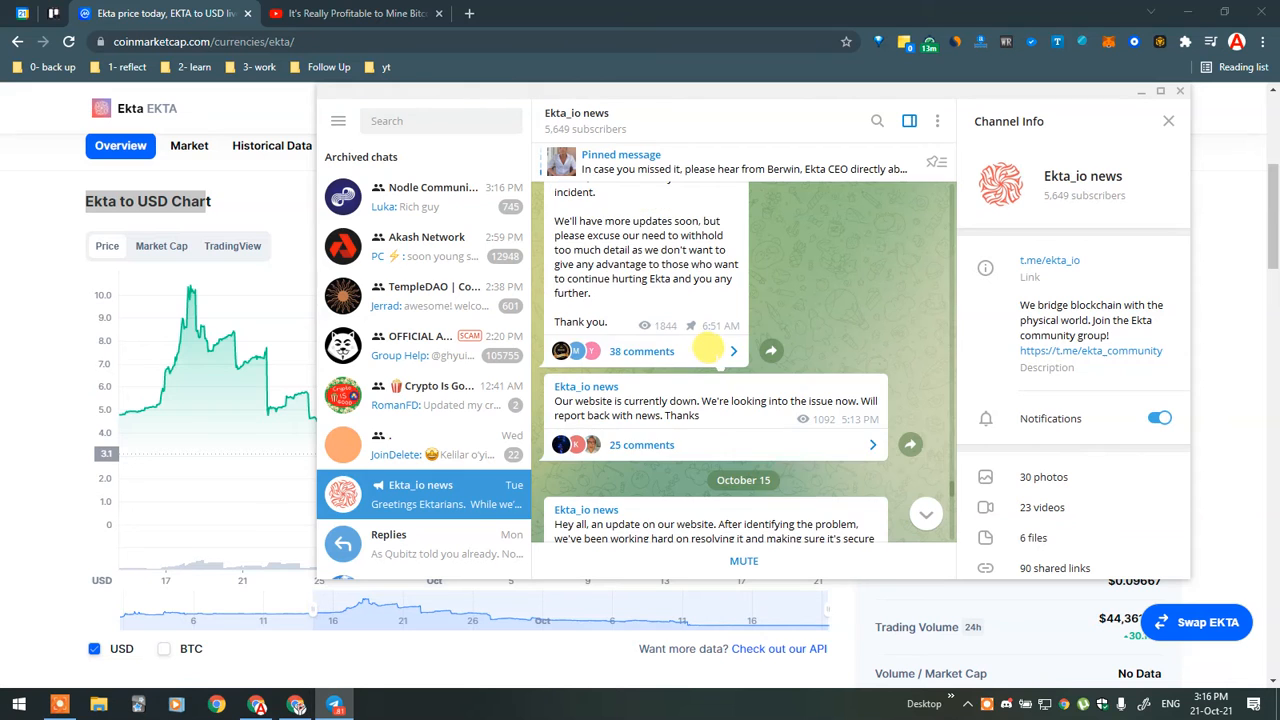
scroll(down, 3)
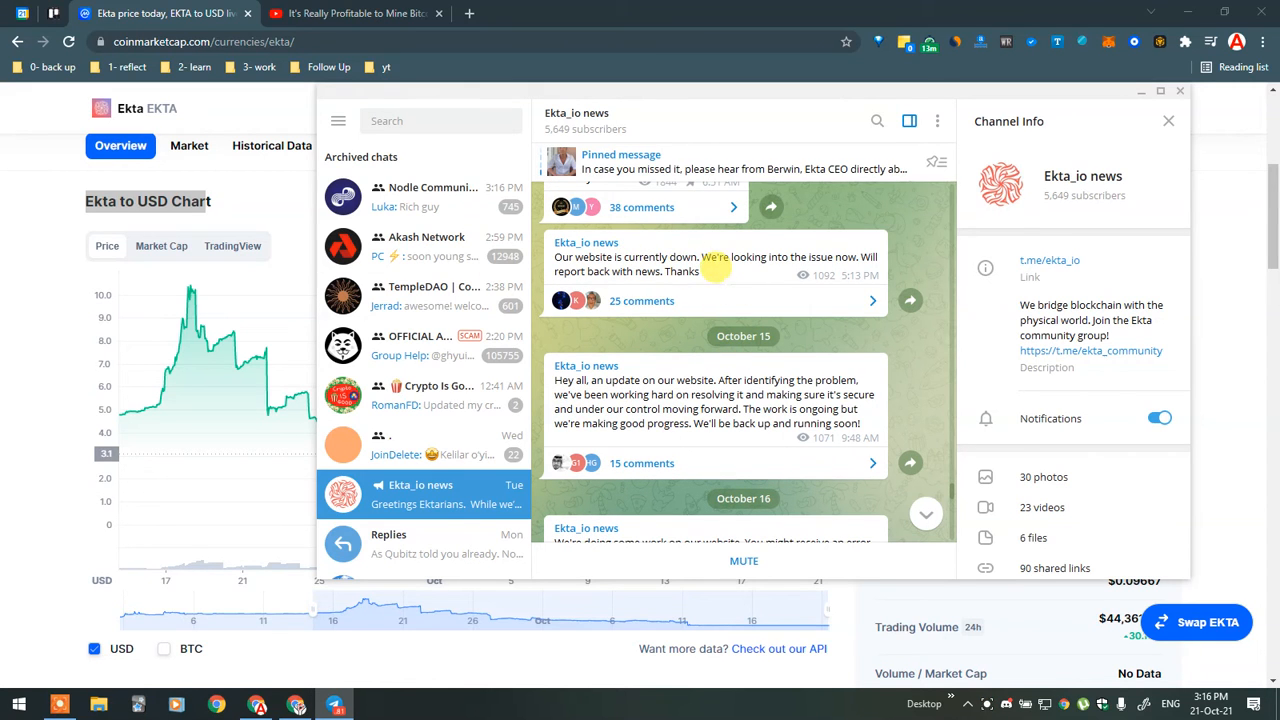
scroll(up, 3)
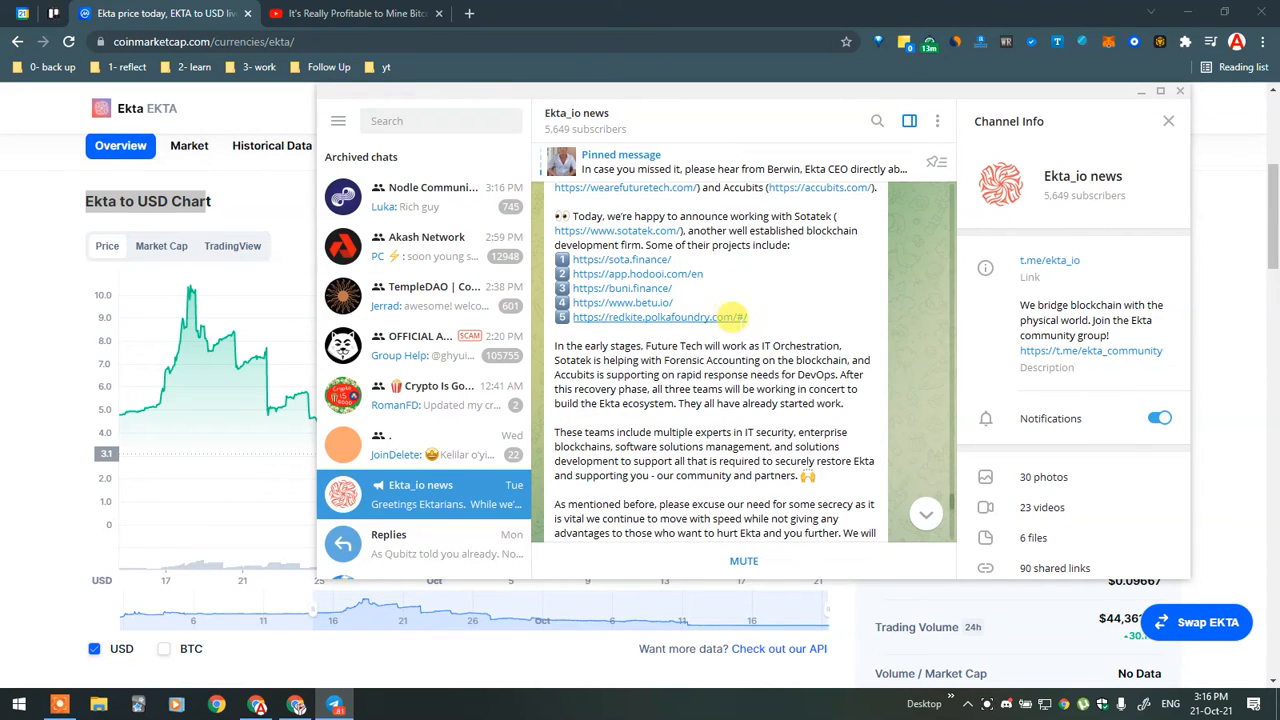
scroll(down, 3)
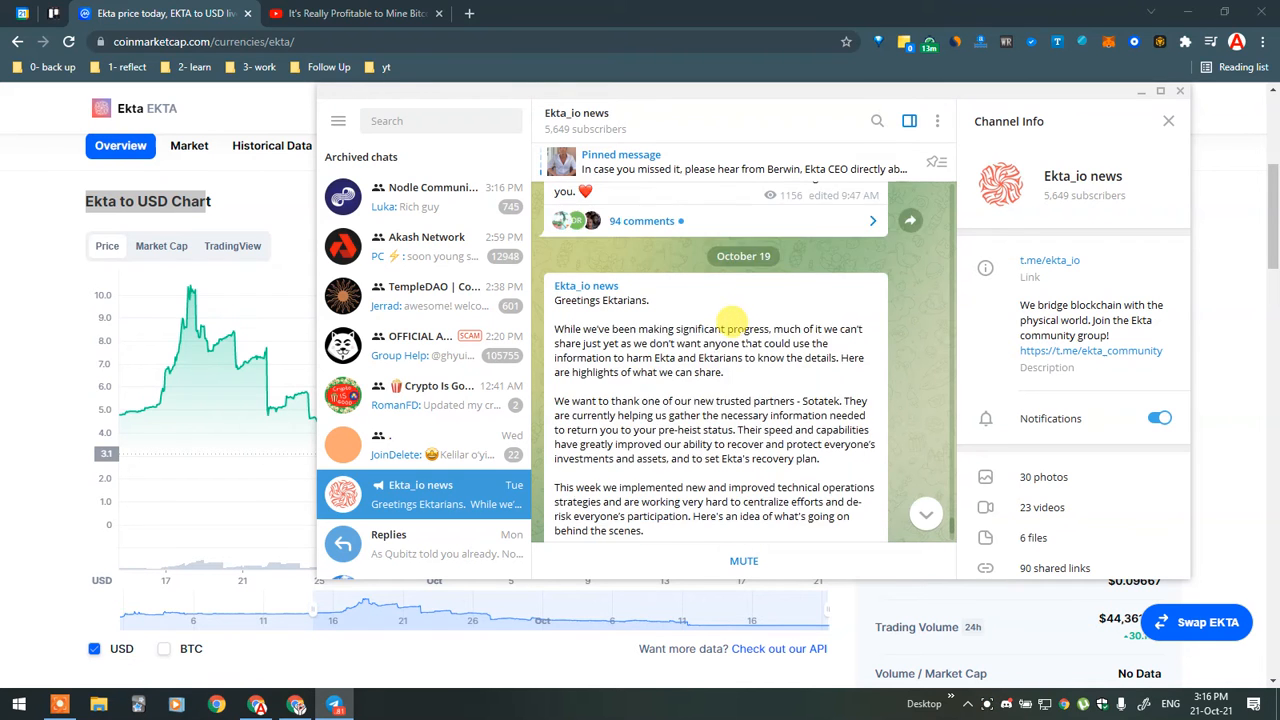
scroll(down, 3)
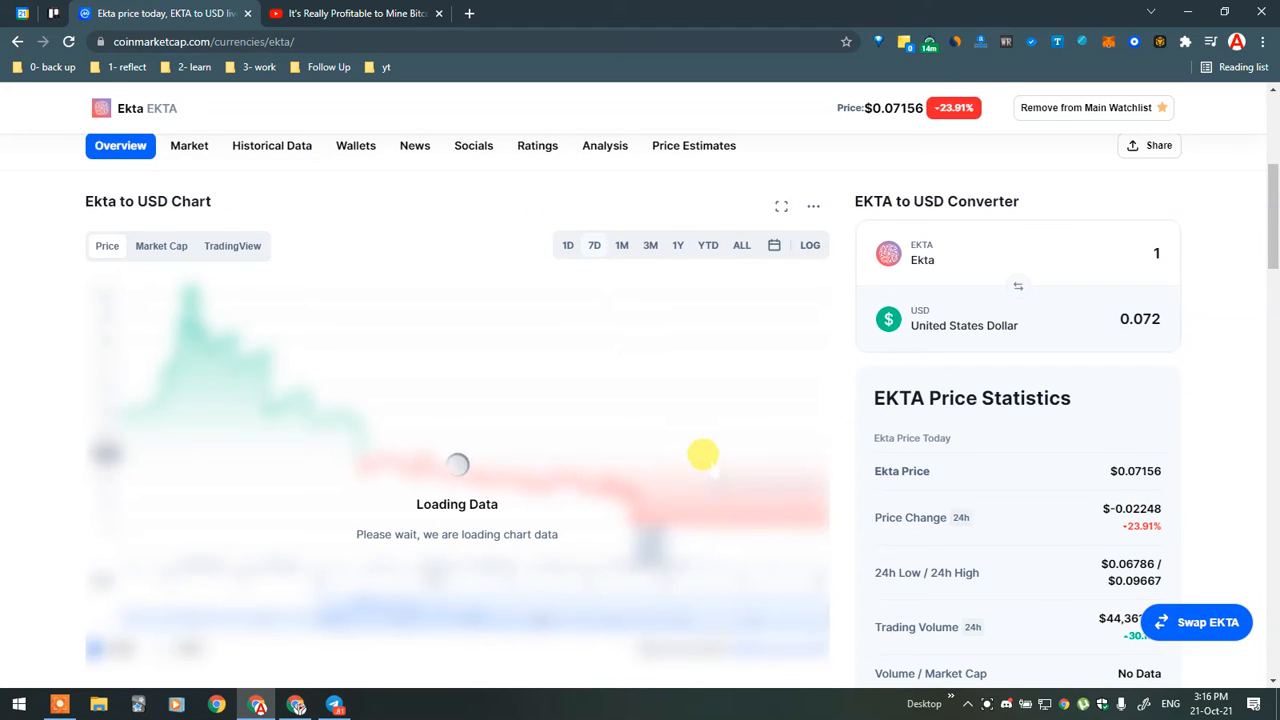
mouse_move(511, 428)
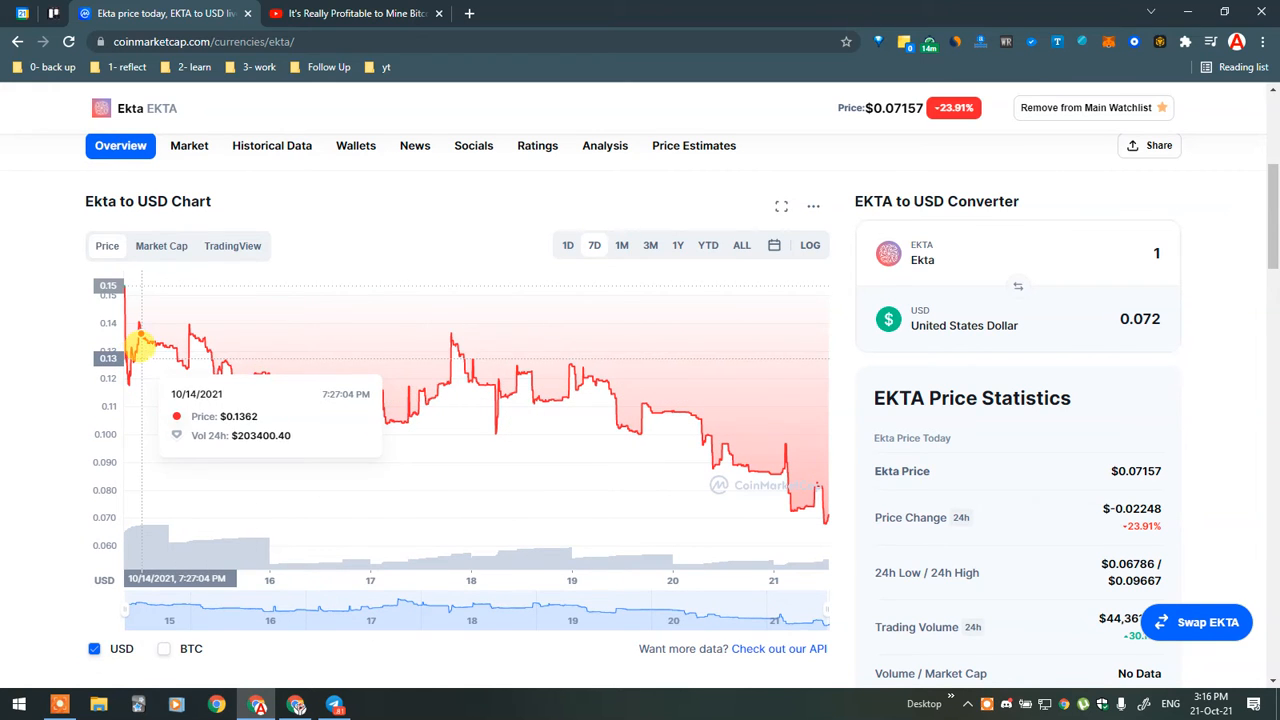
mouse_move(228, 360)
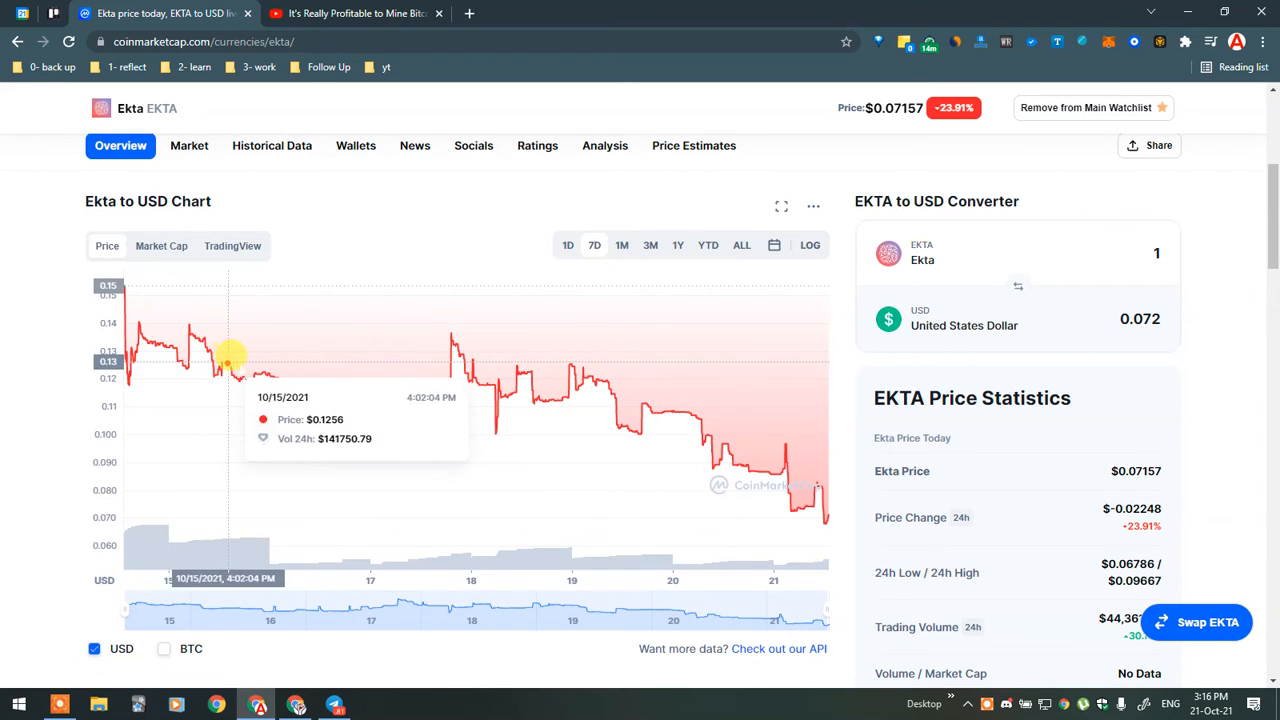
mouse_move(437, 385)
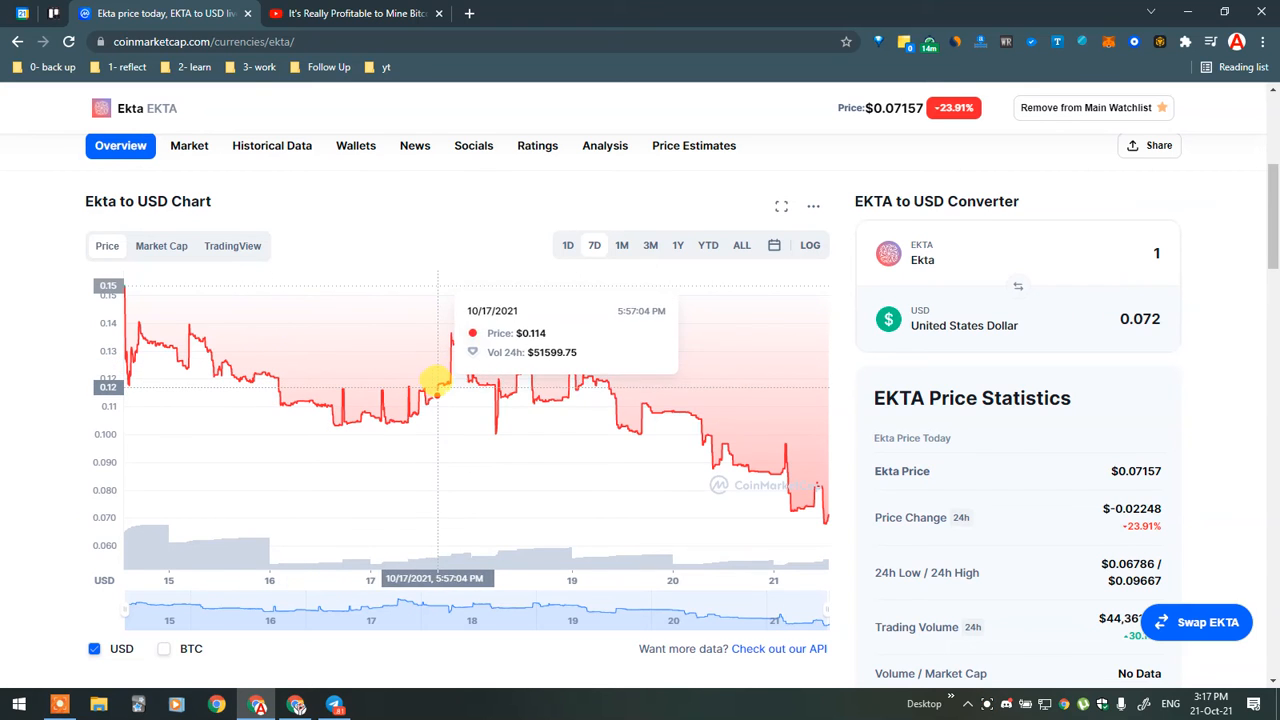
mouse_move(815, 490)
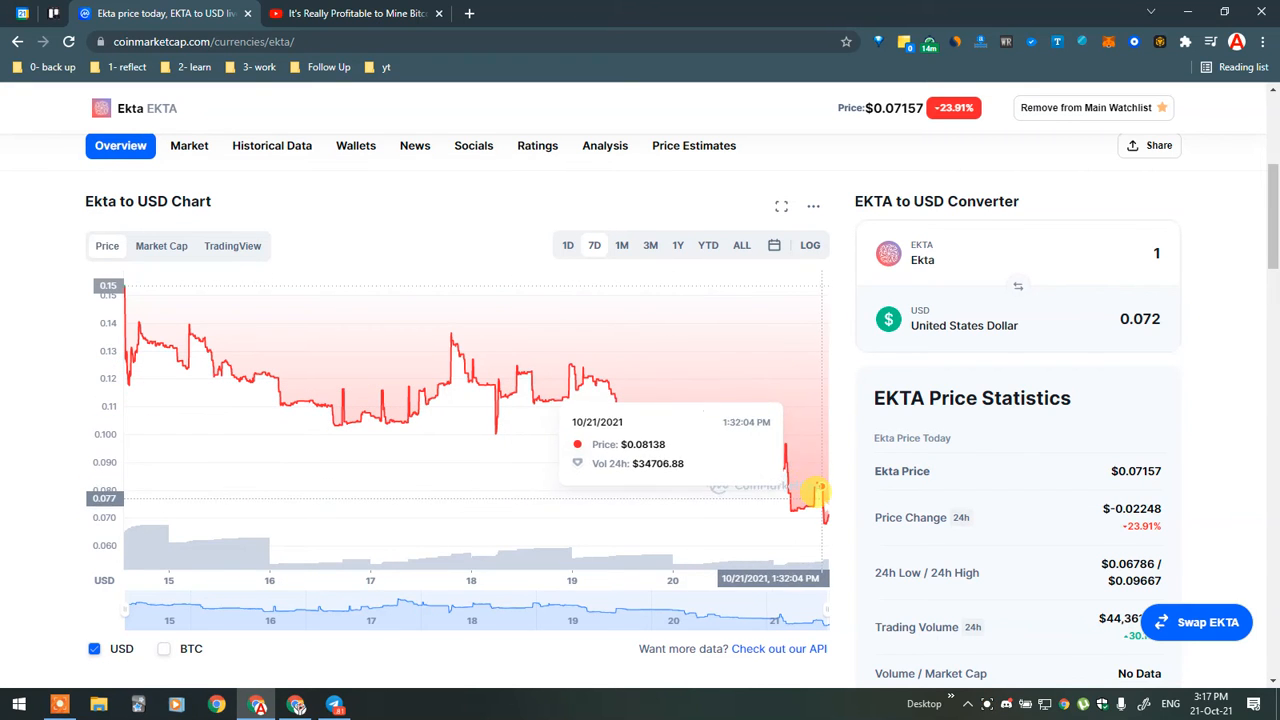
mouse_move(815, 493)
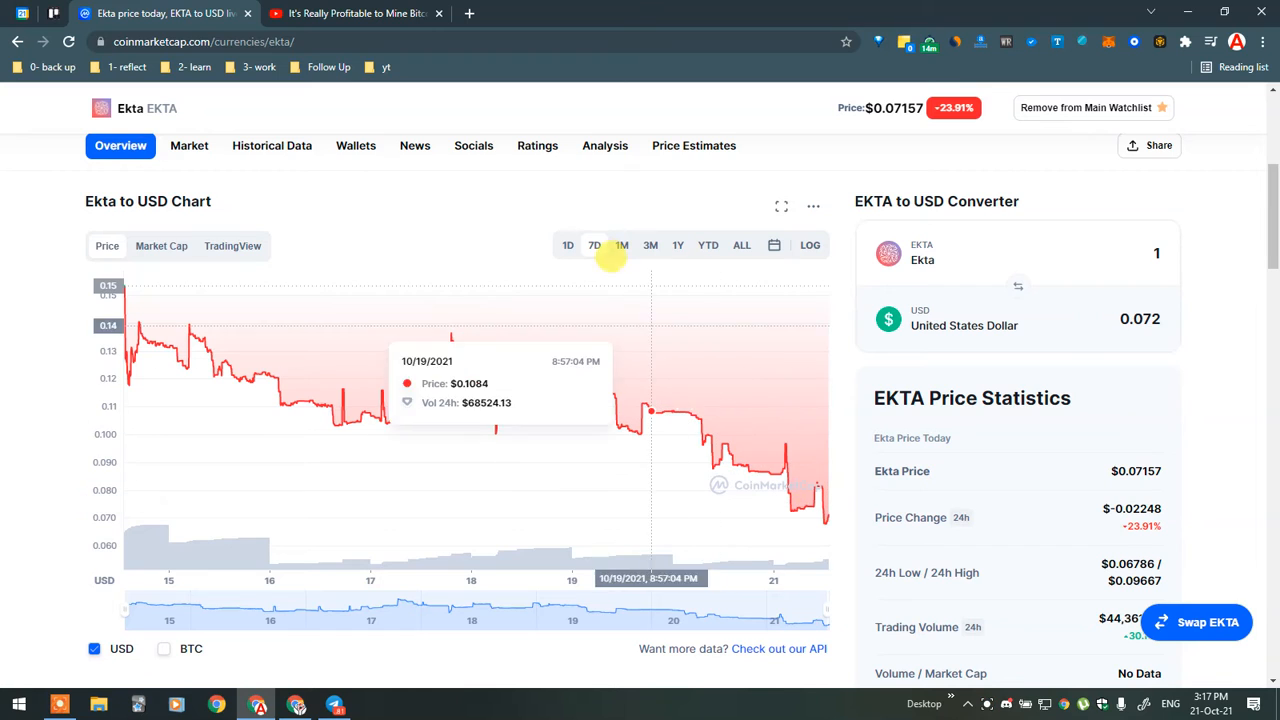
click(650, 245)
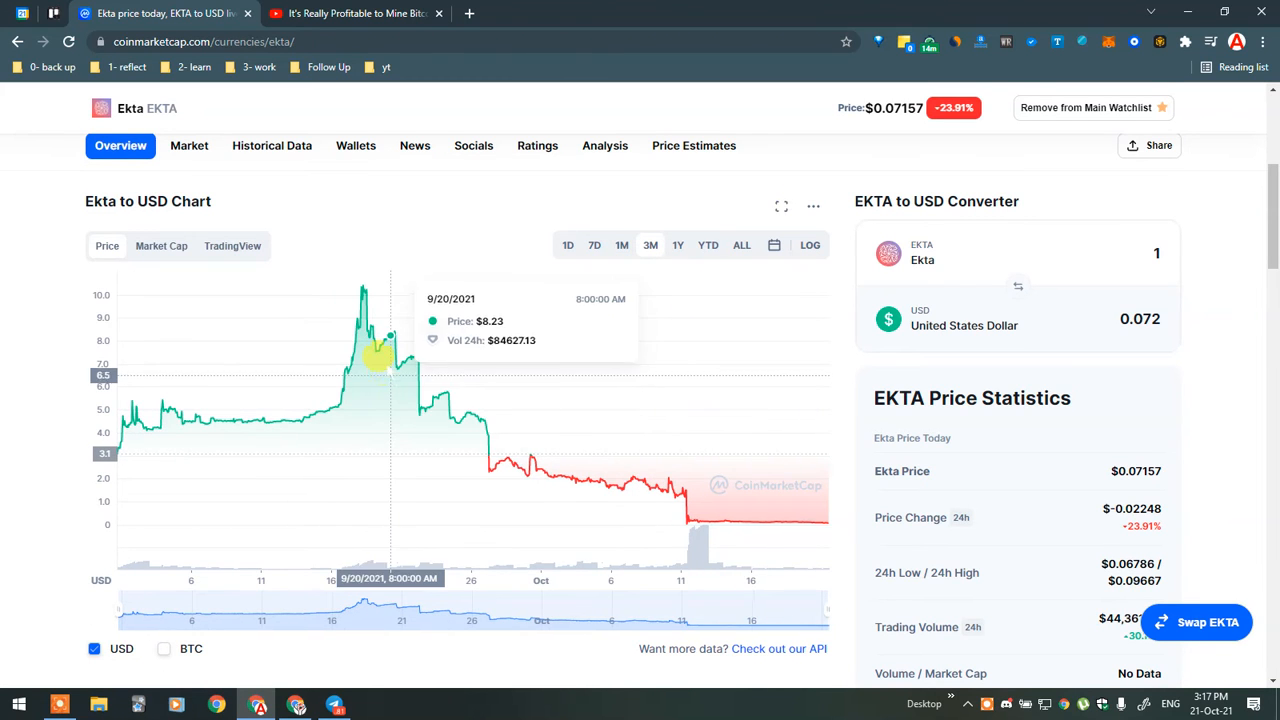
mouse_move(467, 410)
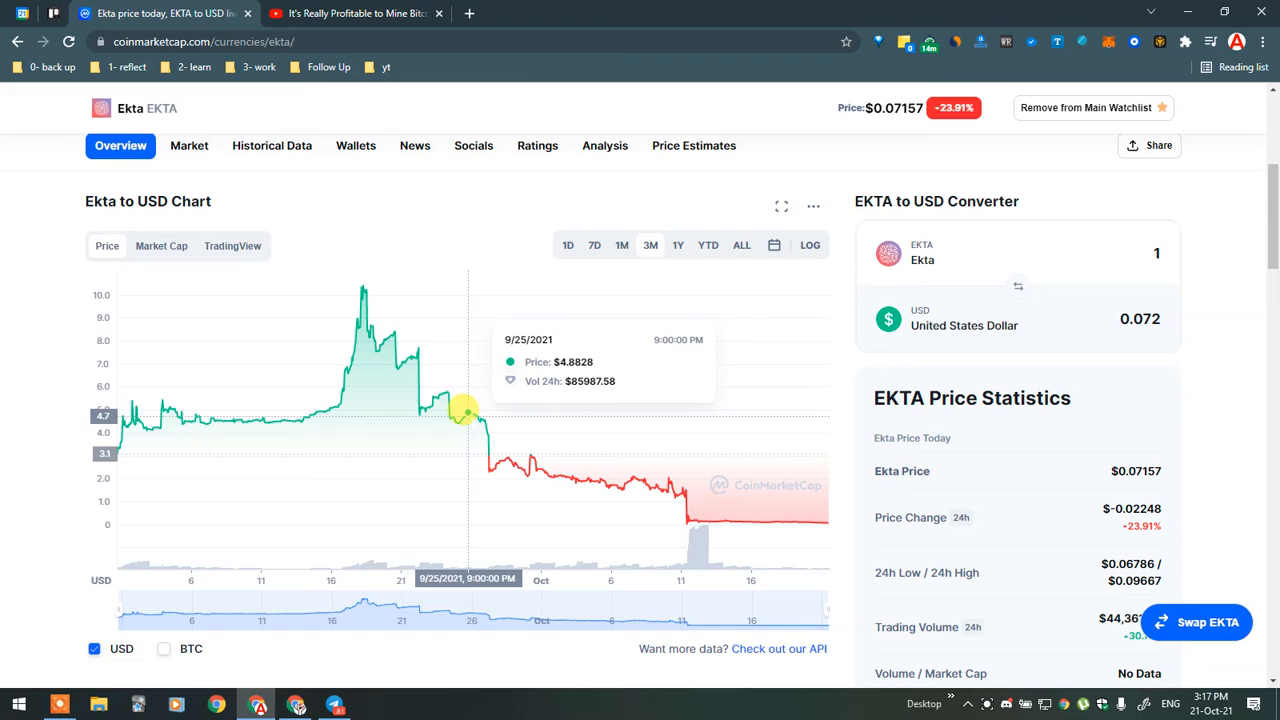
mouse_move(357, 283)
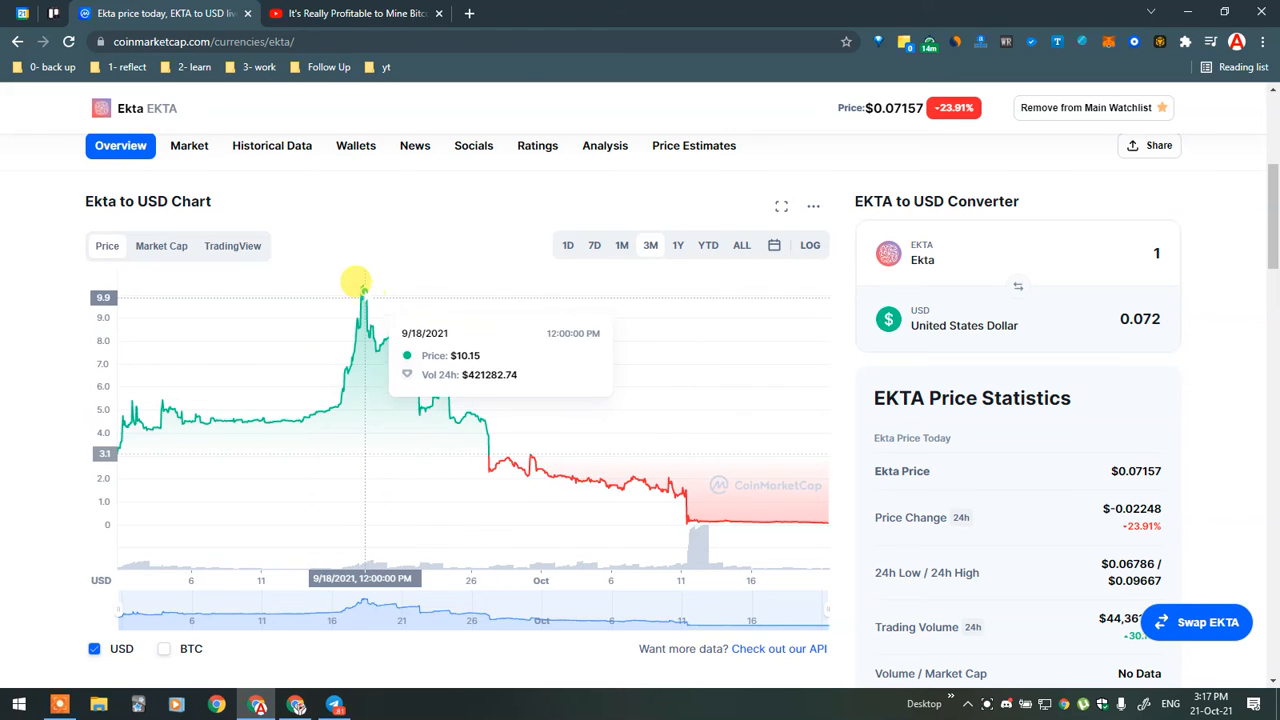
mouse_move(362, 295)
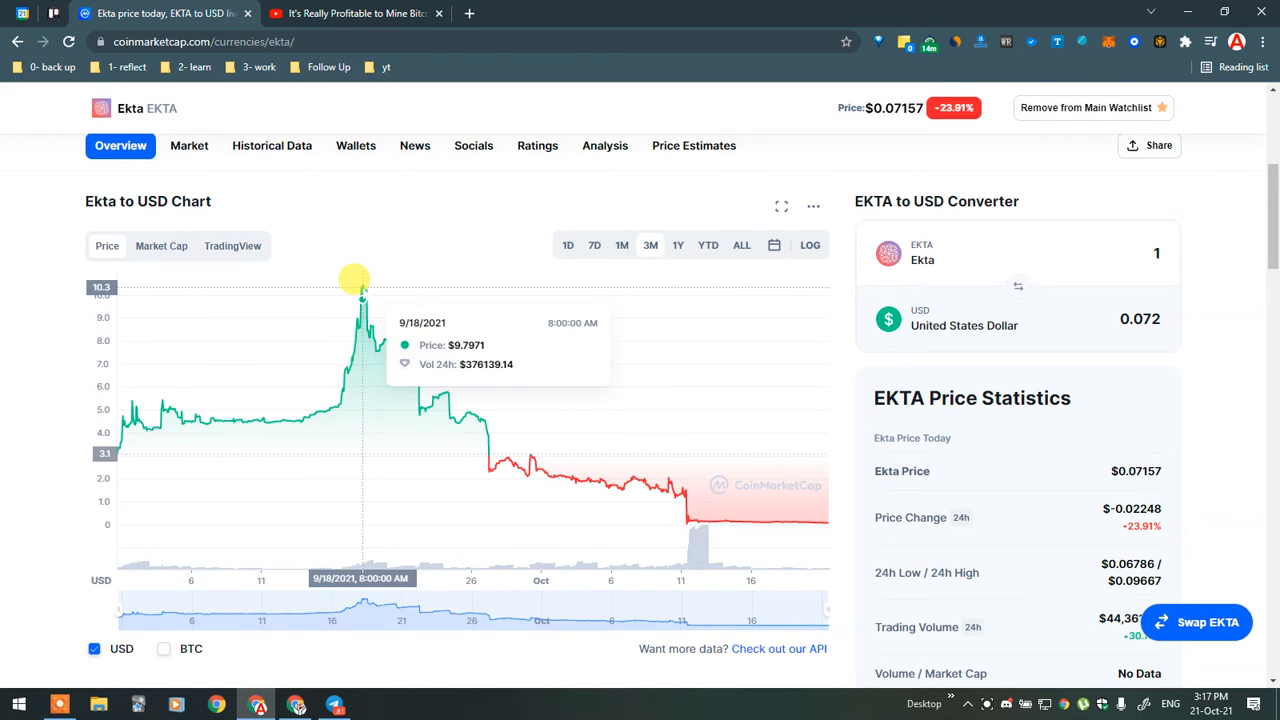
mouse_move(470, 410)
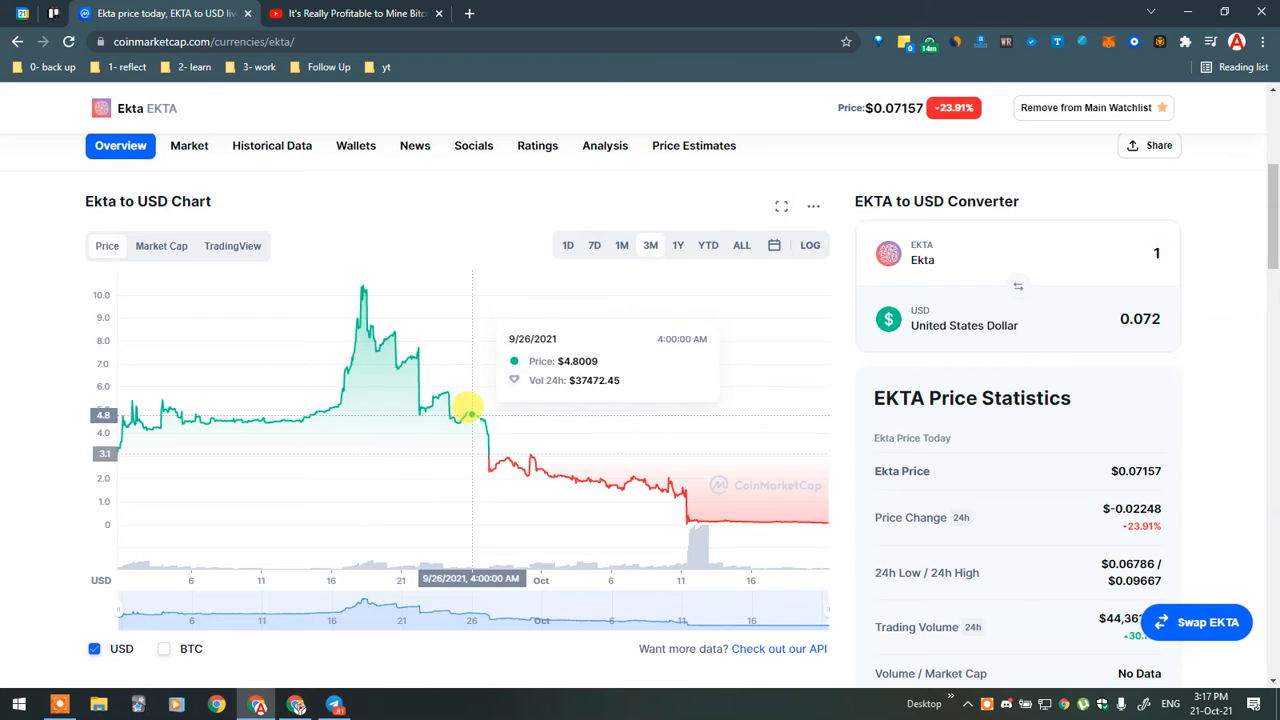
mouse_move(245, 408)
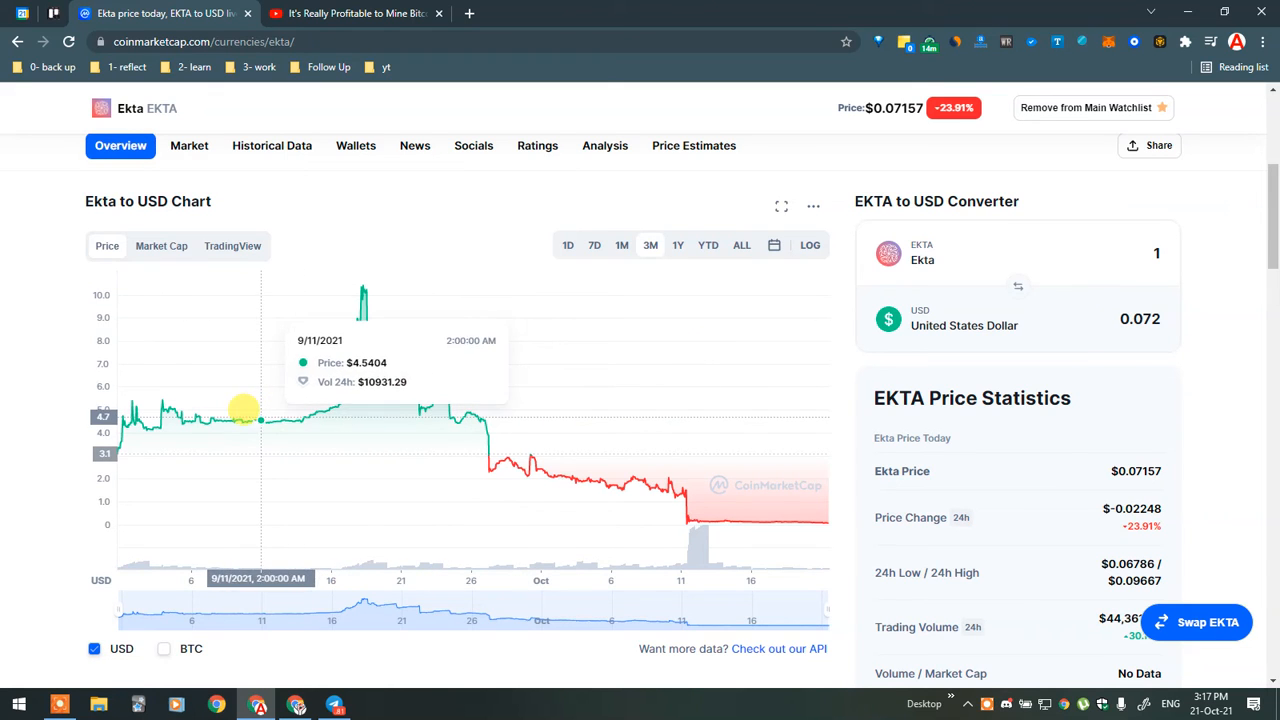
mouse_move(700, 487)
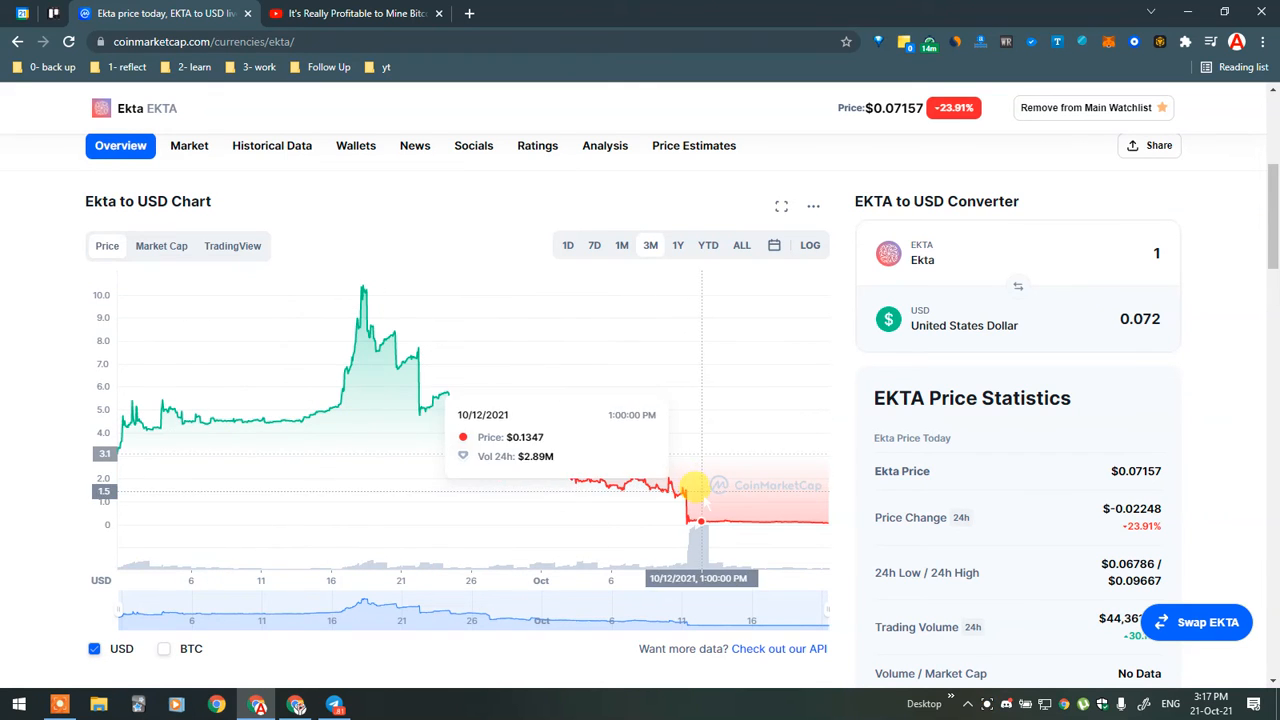
mouse_move(787, 500)
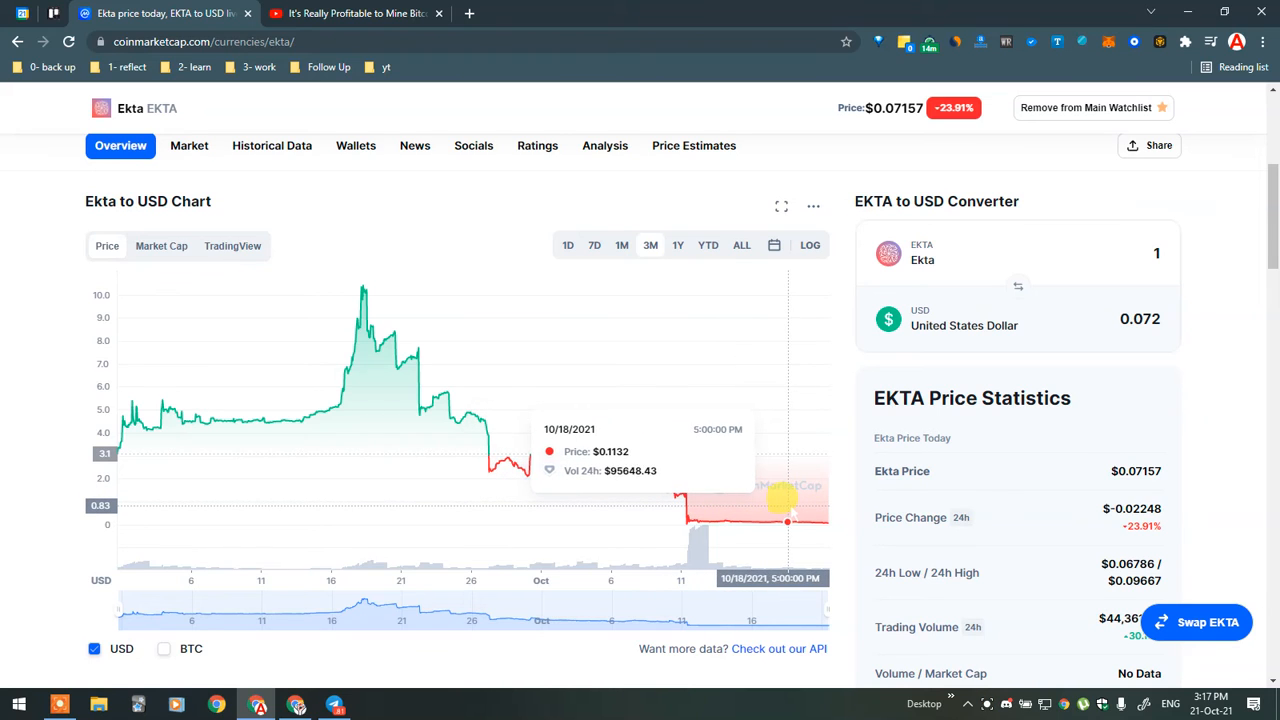
mouse_move(800, 503)
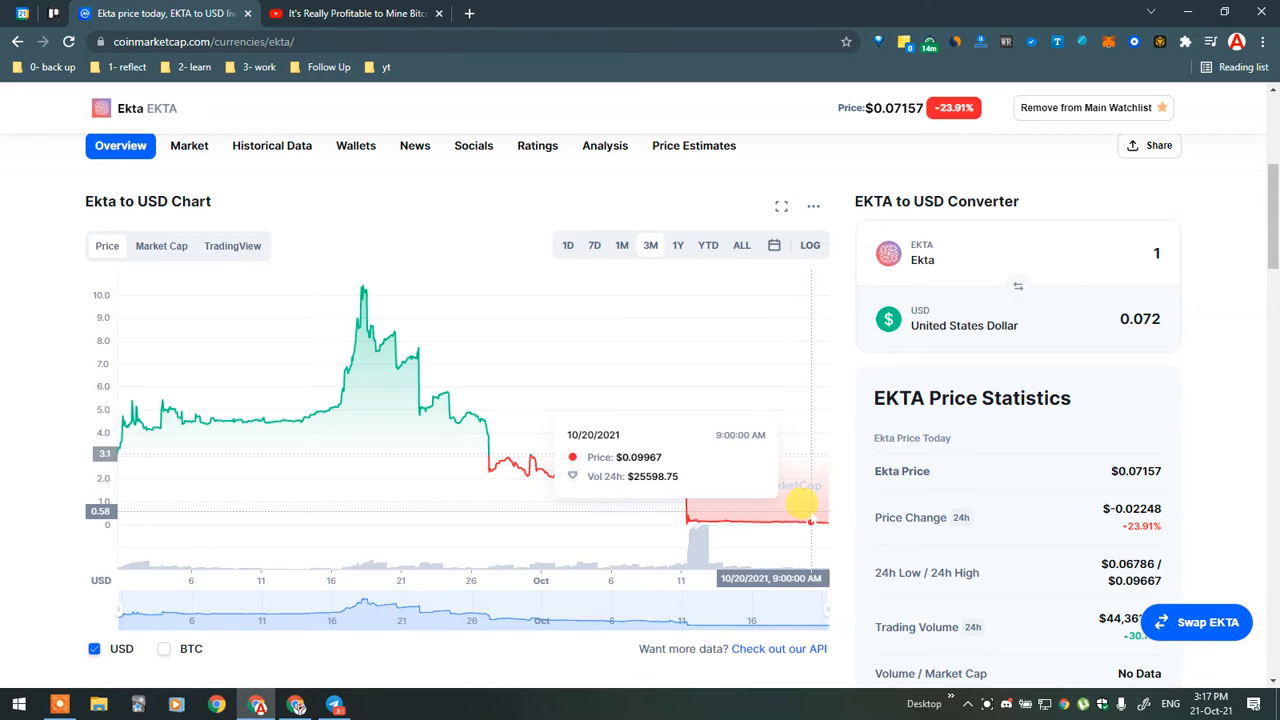
mouse_move(790, 505)
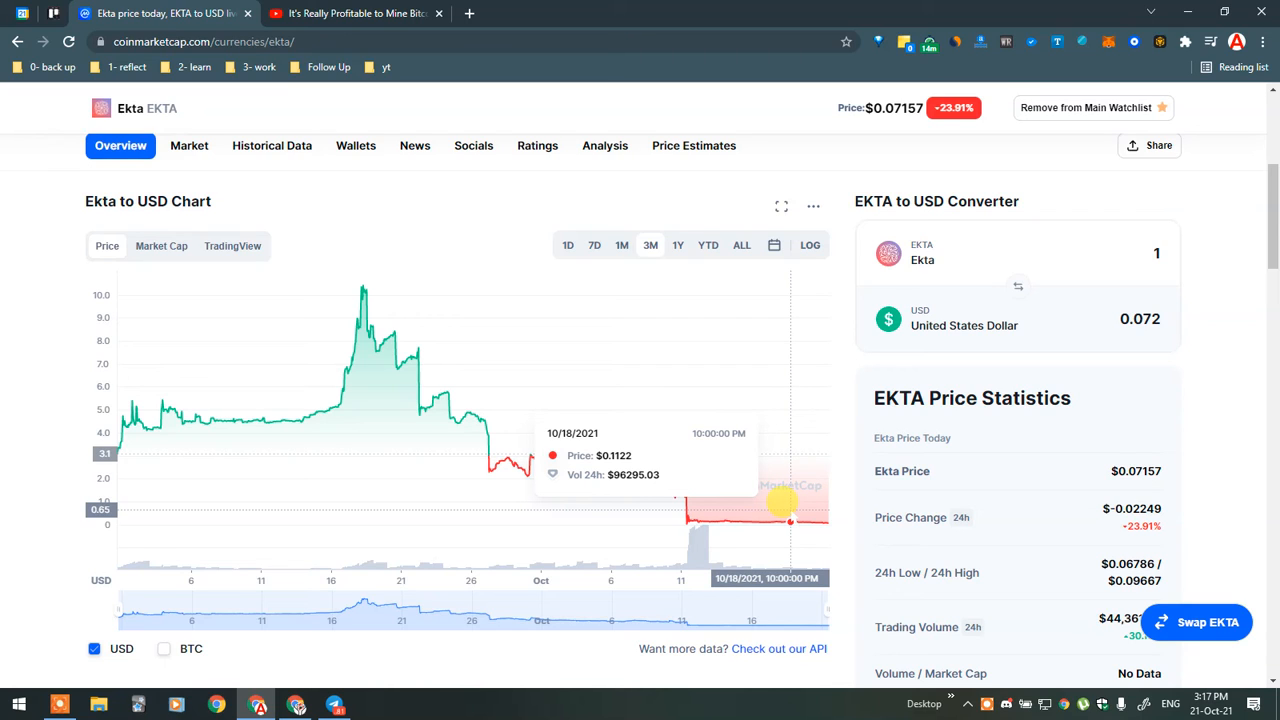
mouse_move(763, 521)
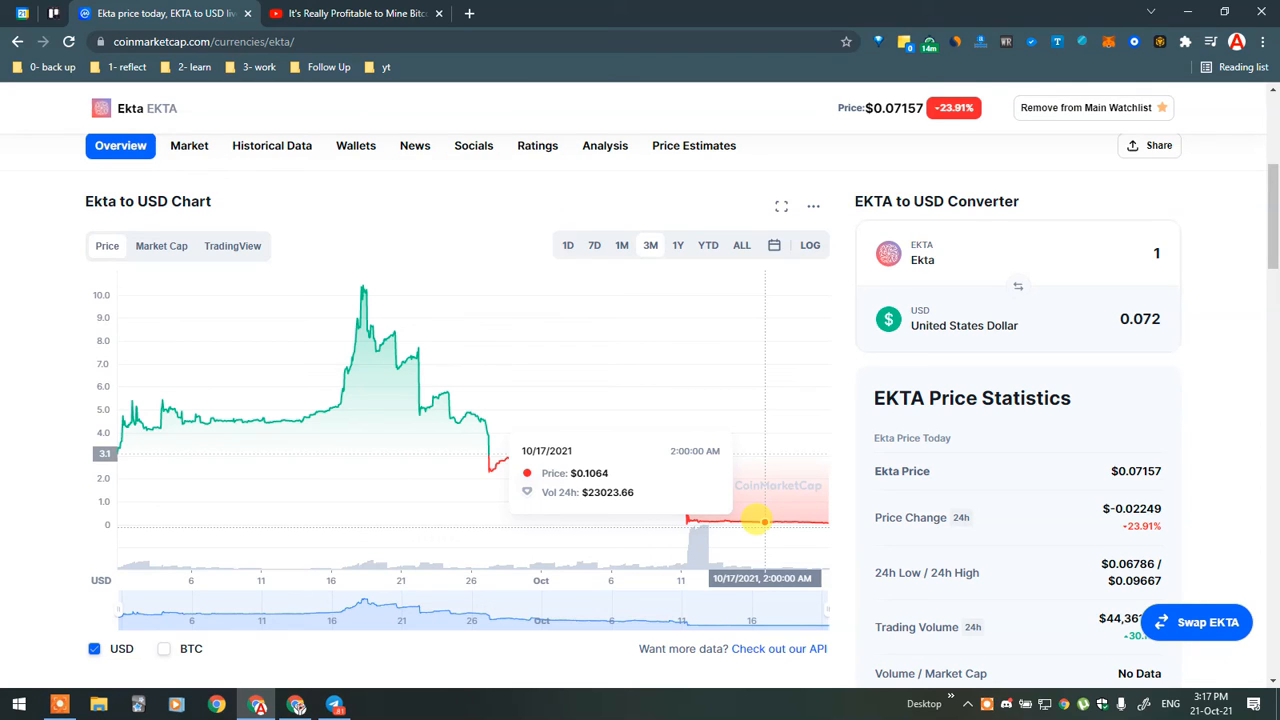
mouse_move(785, 518)
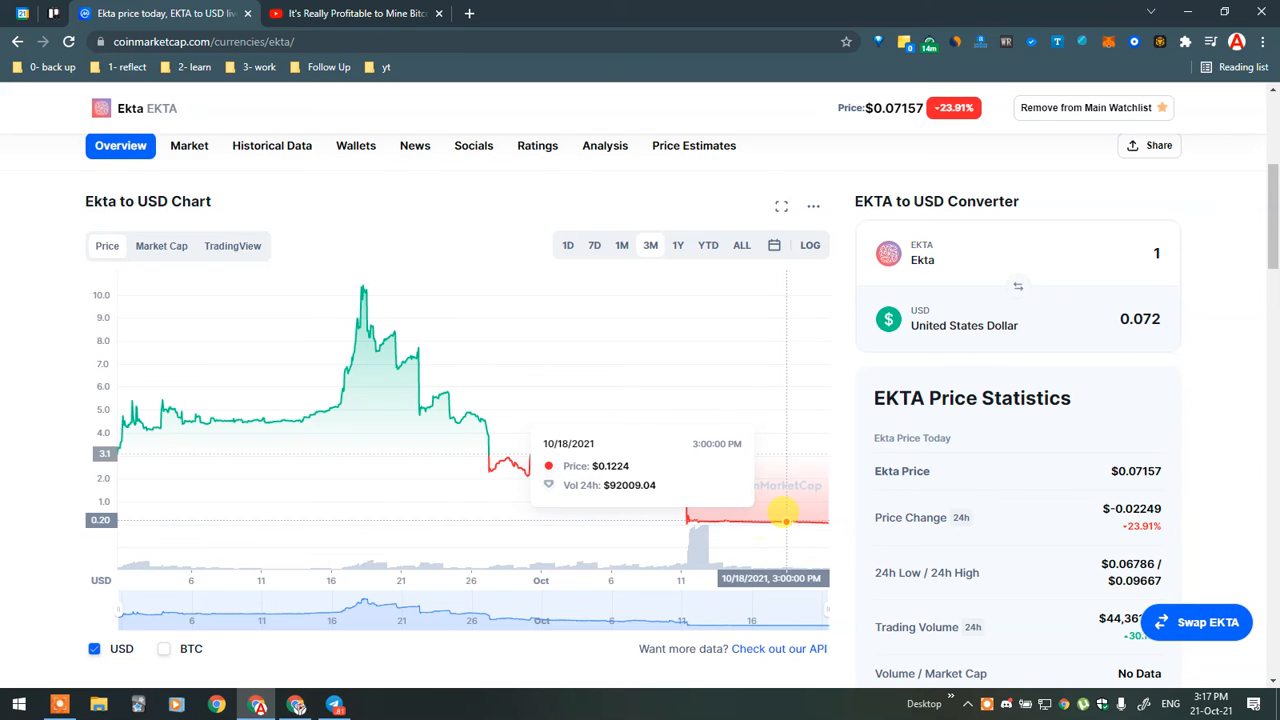
mouse_move(785, 512)
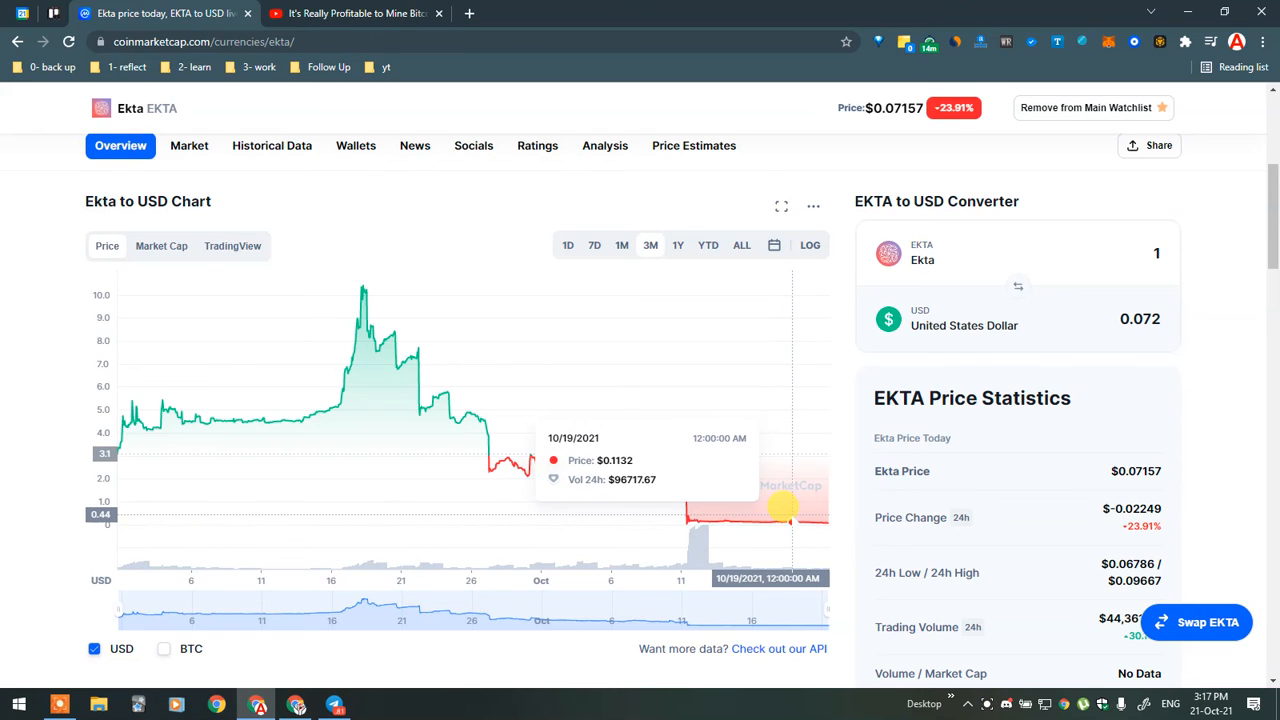
mouse_move(782, 505)
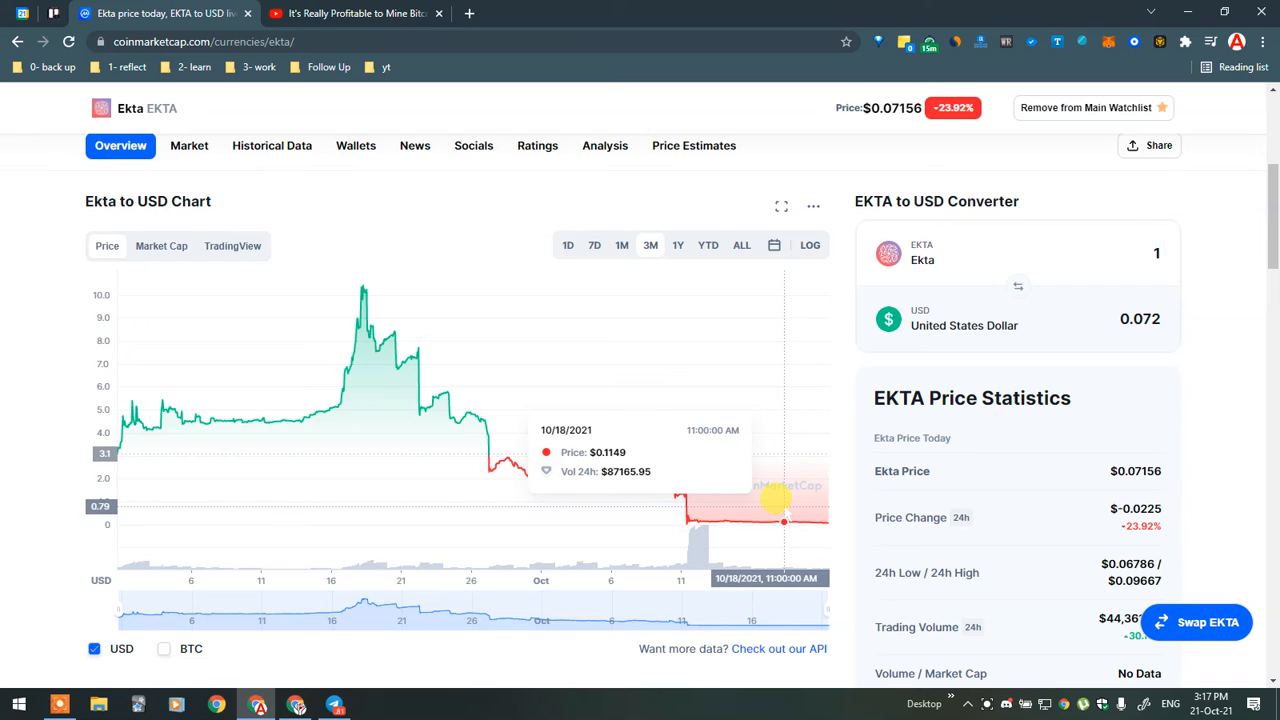
mouse_move(783, 522)
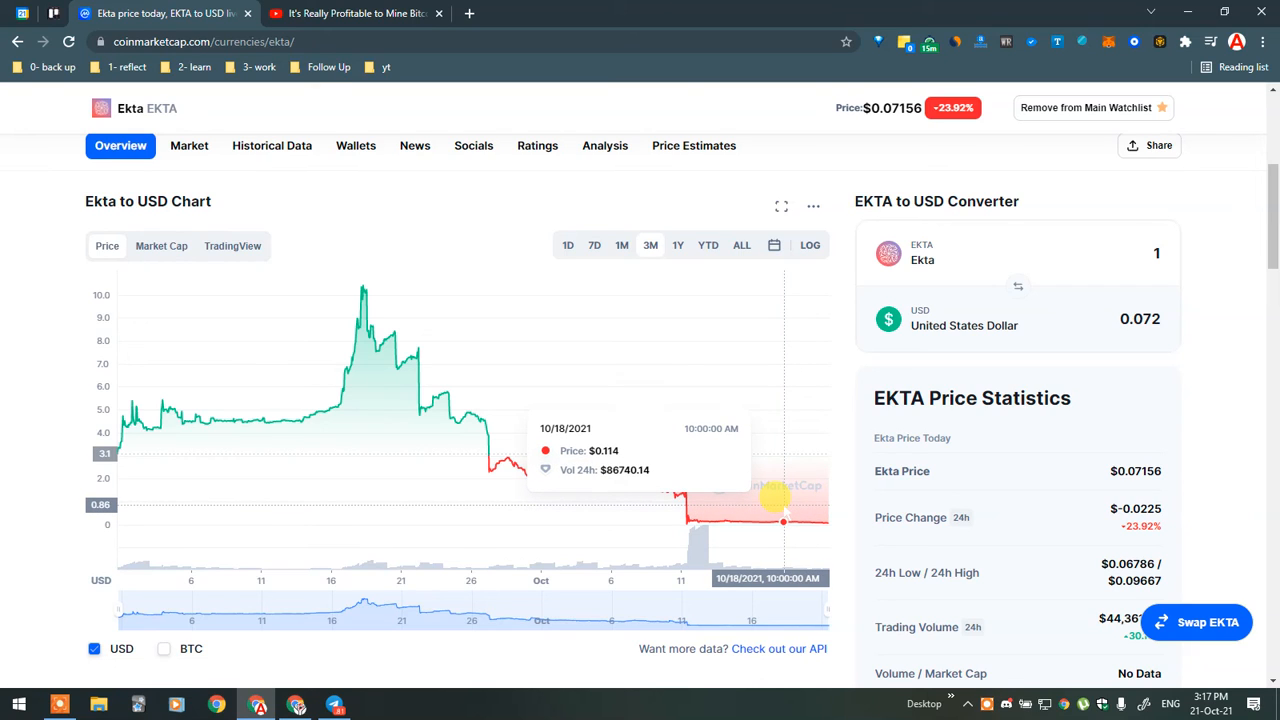
mouse_move(729, 422)
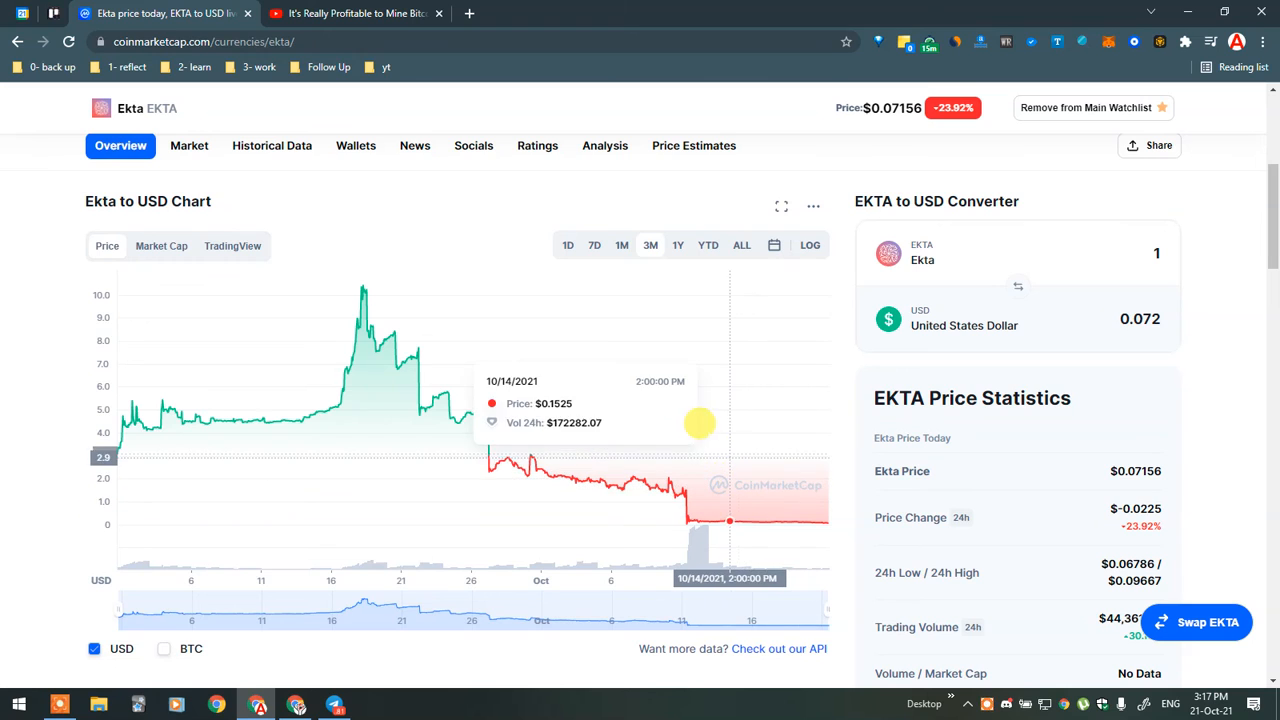
mouse_move(570, 318)
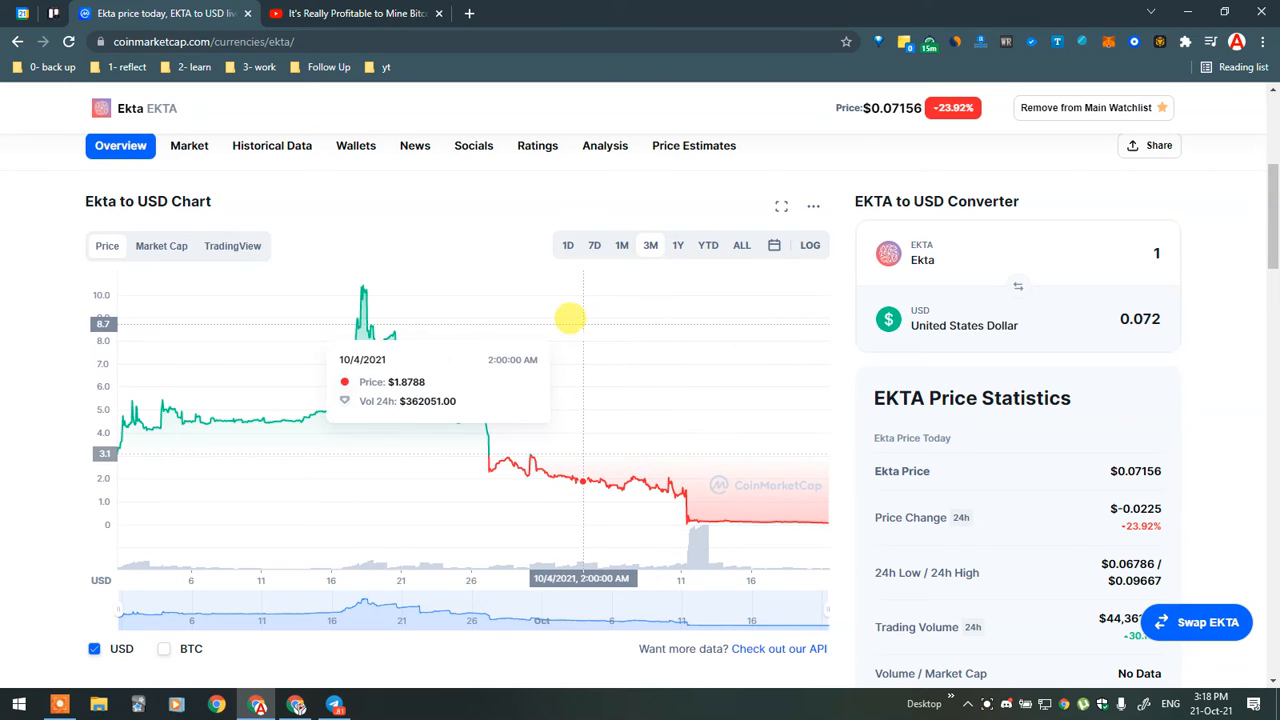
mouse_move(557, 375)
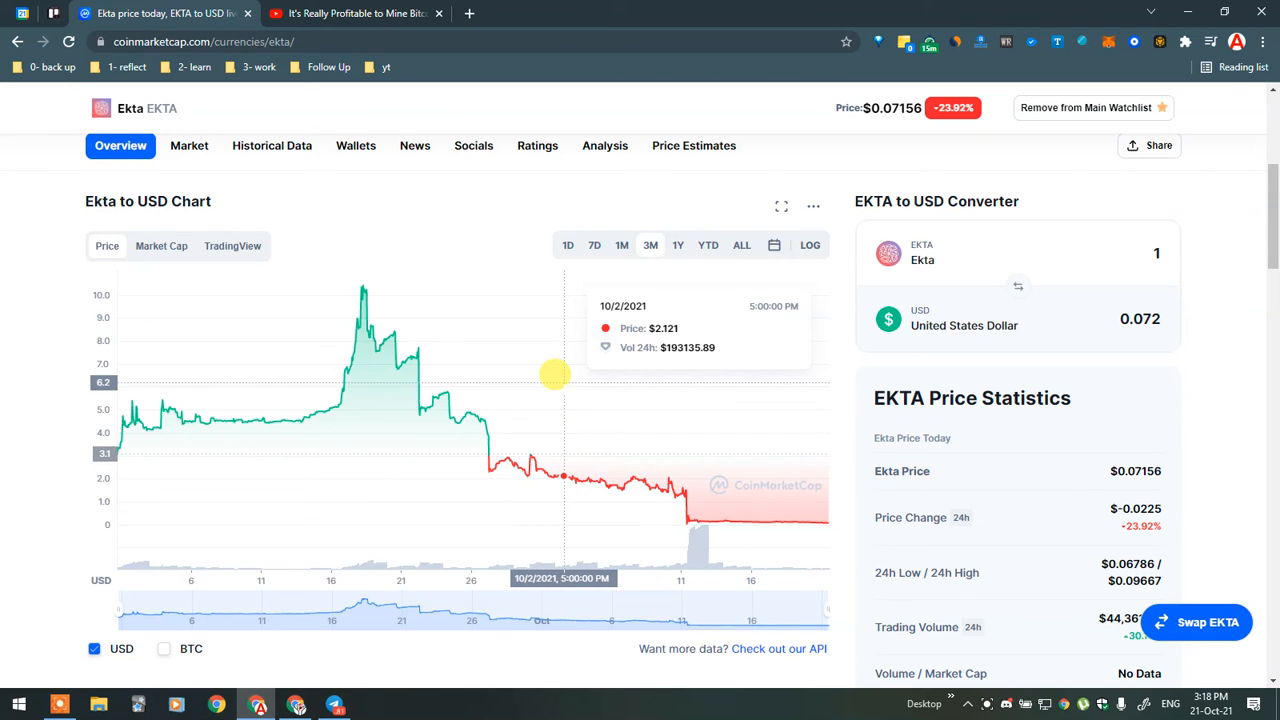
mouse_move(695, 518)
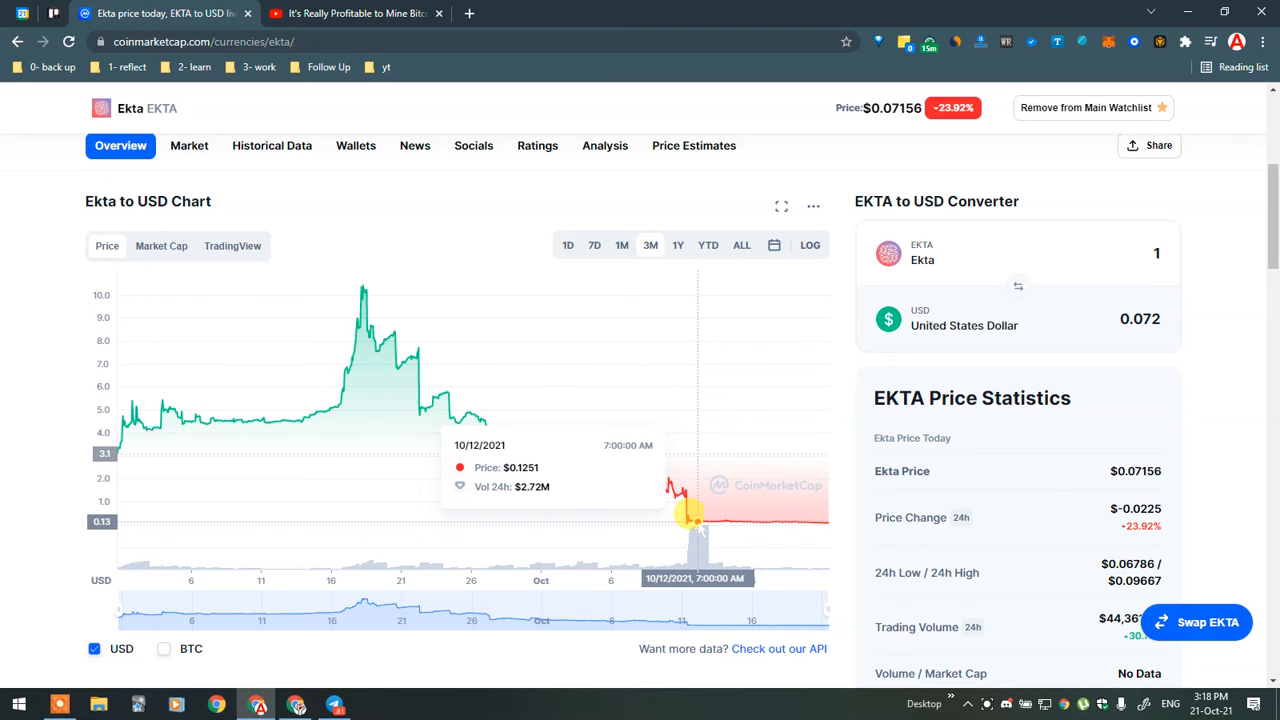
mouse_move(275, 631)
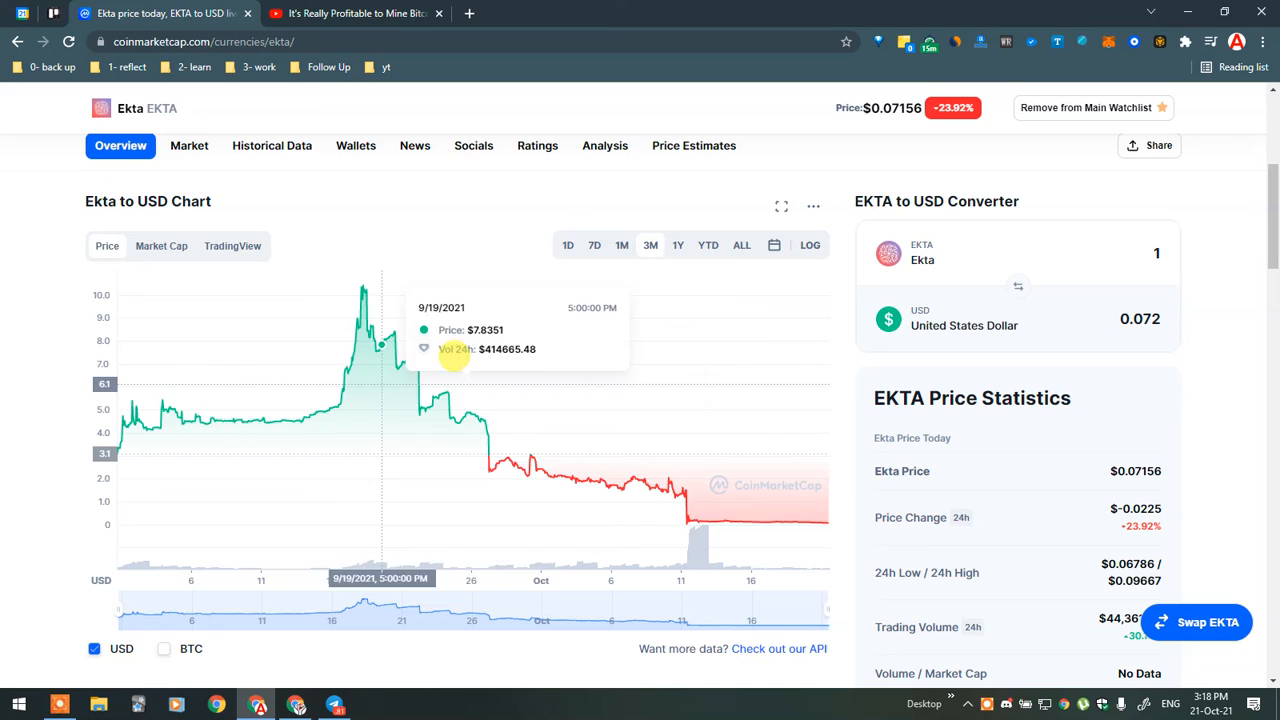
mouse_move(410, 350)
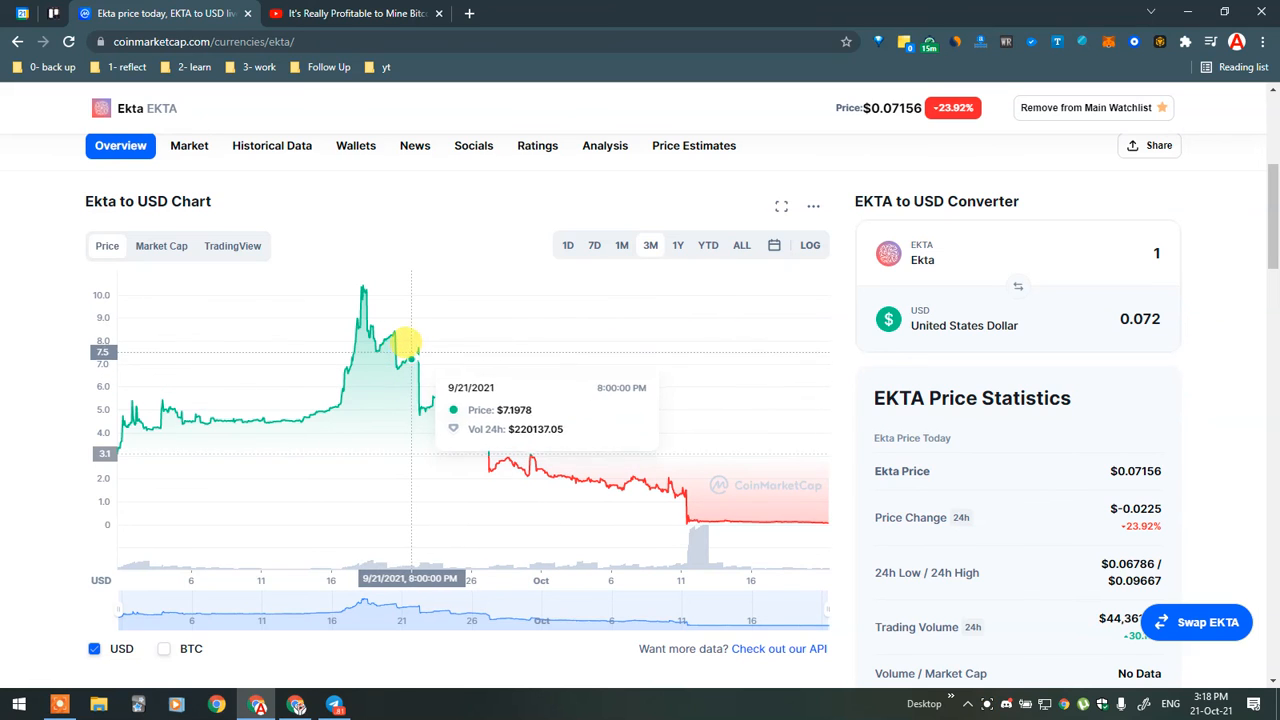
mouse_move(390, 325)
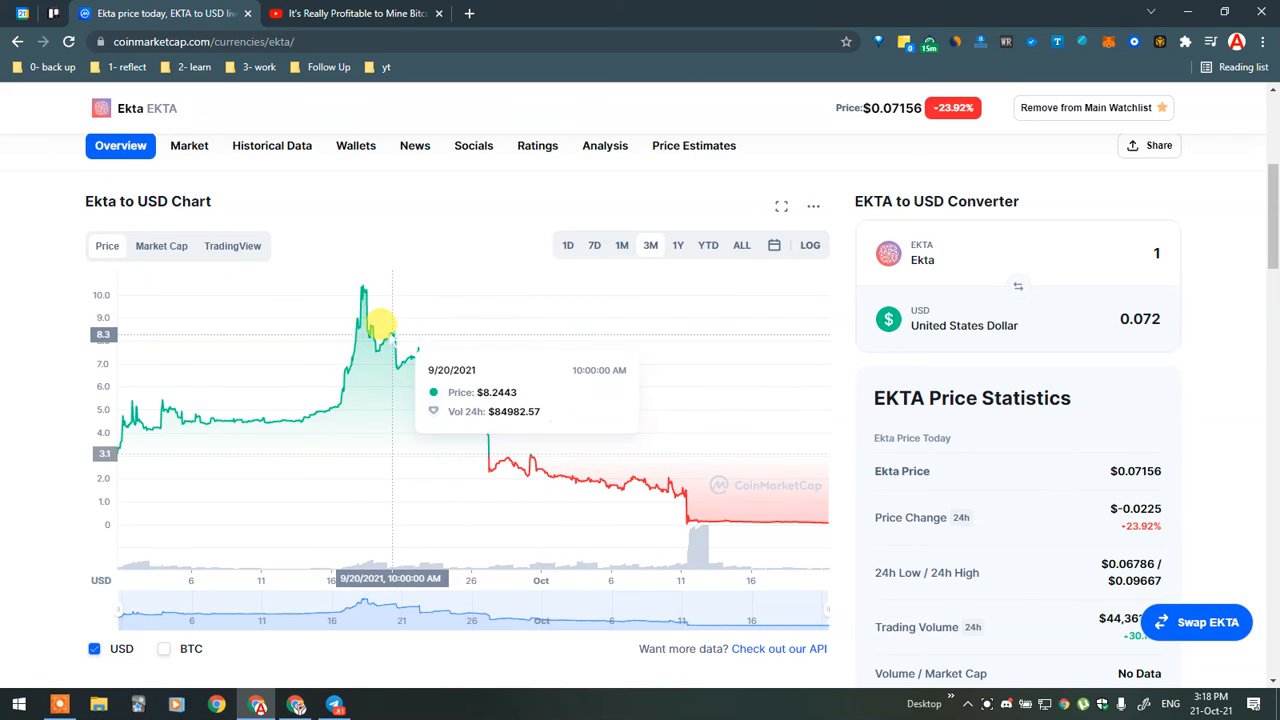
mouse_move(55, 703)
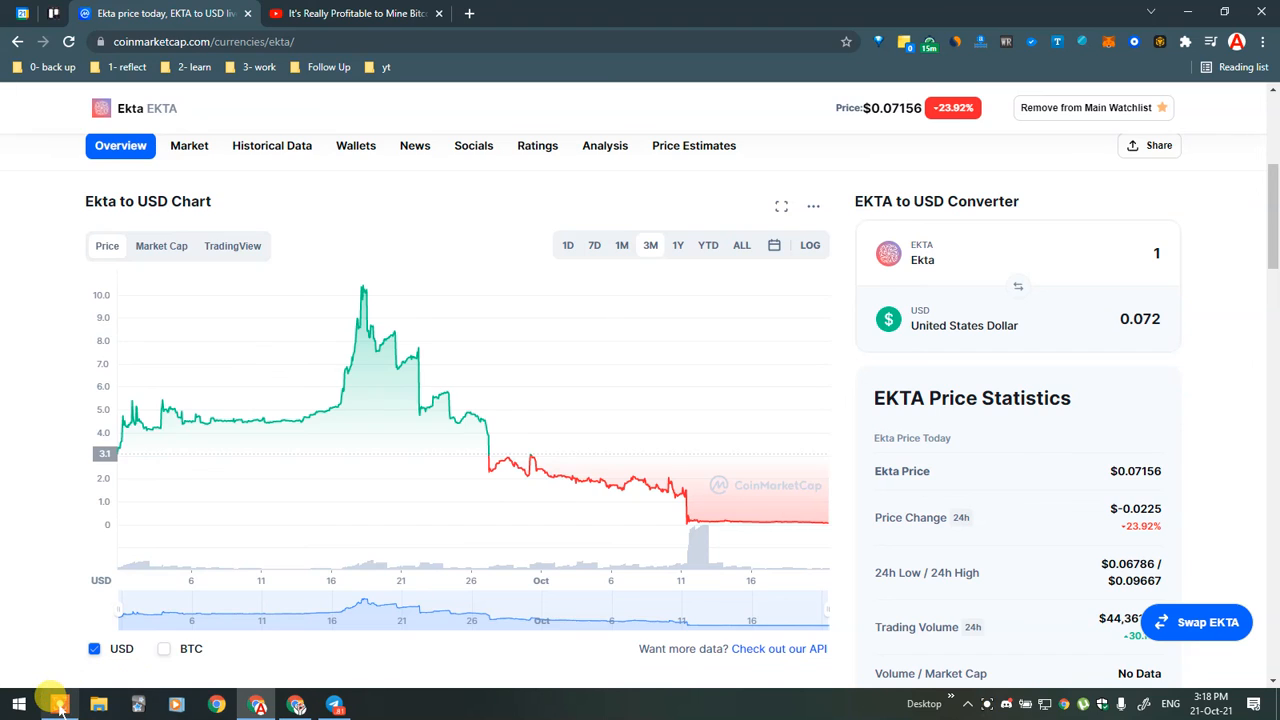